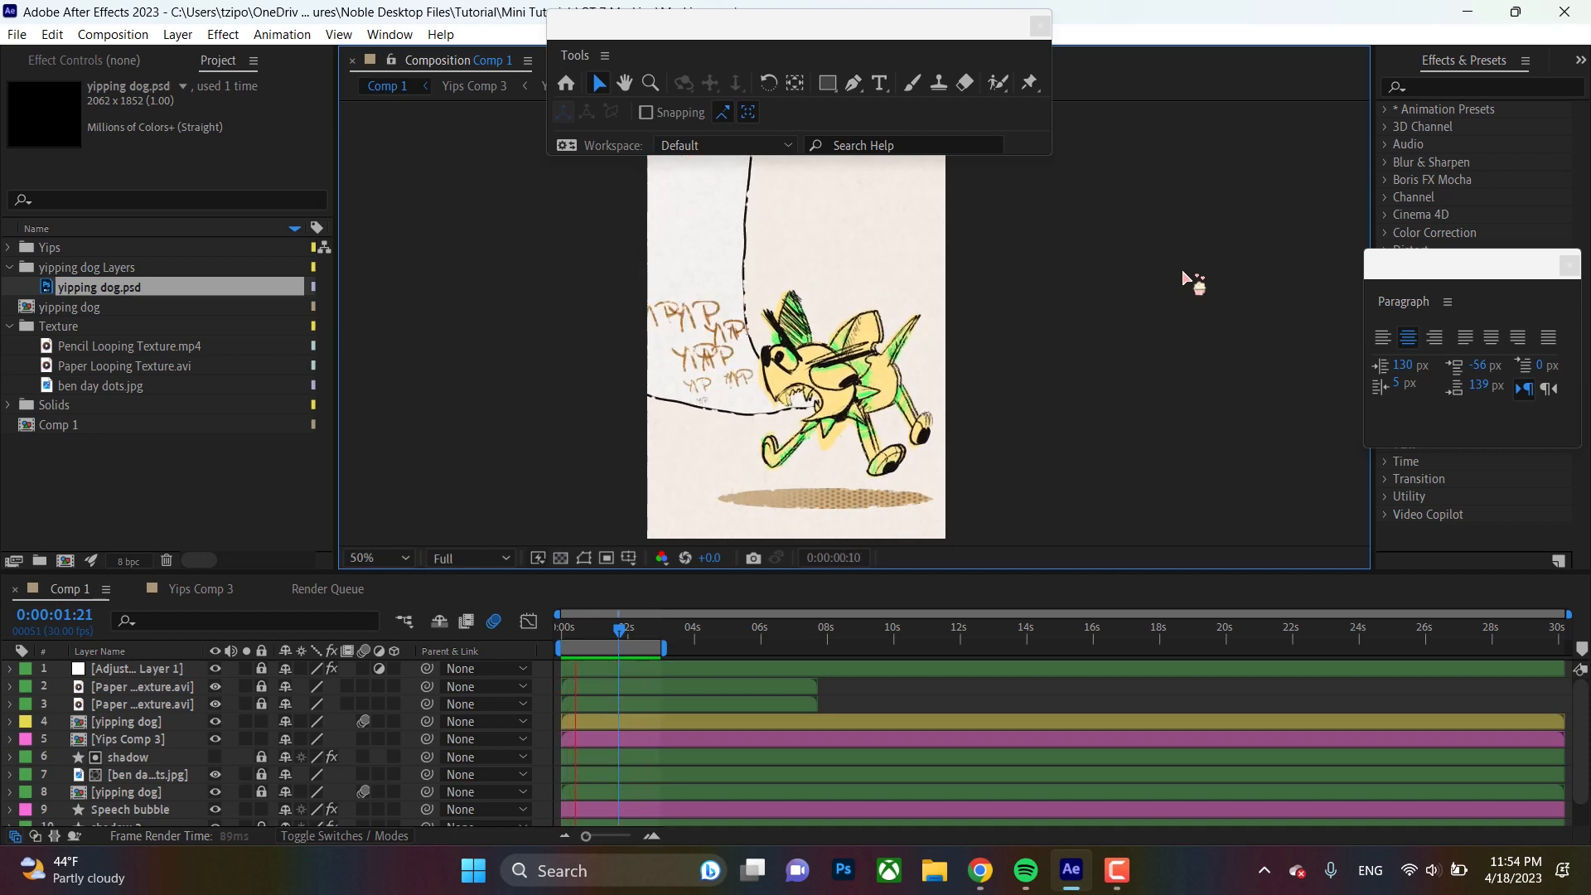
# - Show Comp 1 of the Masking project in the Composition viewer
pyautogui.click(624, 627)
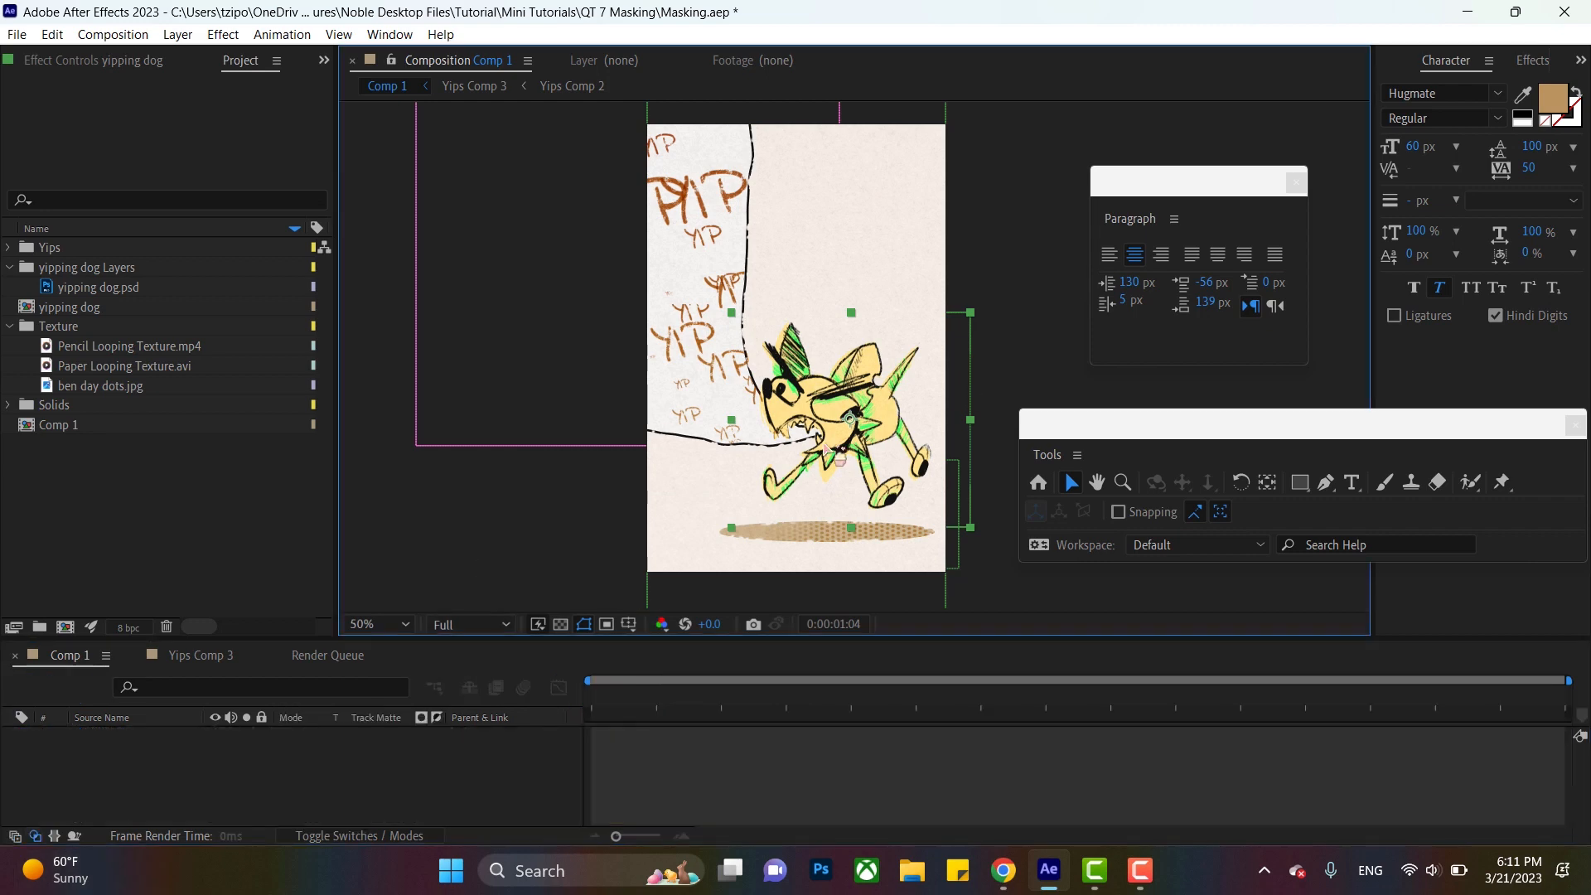
# - Preview the yipping dog comp fitted to the viewer and the Pencil Looping Texture footage, returning to Comp 1
pyautogui.doubleClick(69, 306)
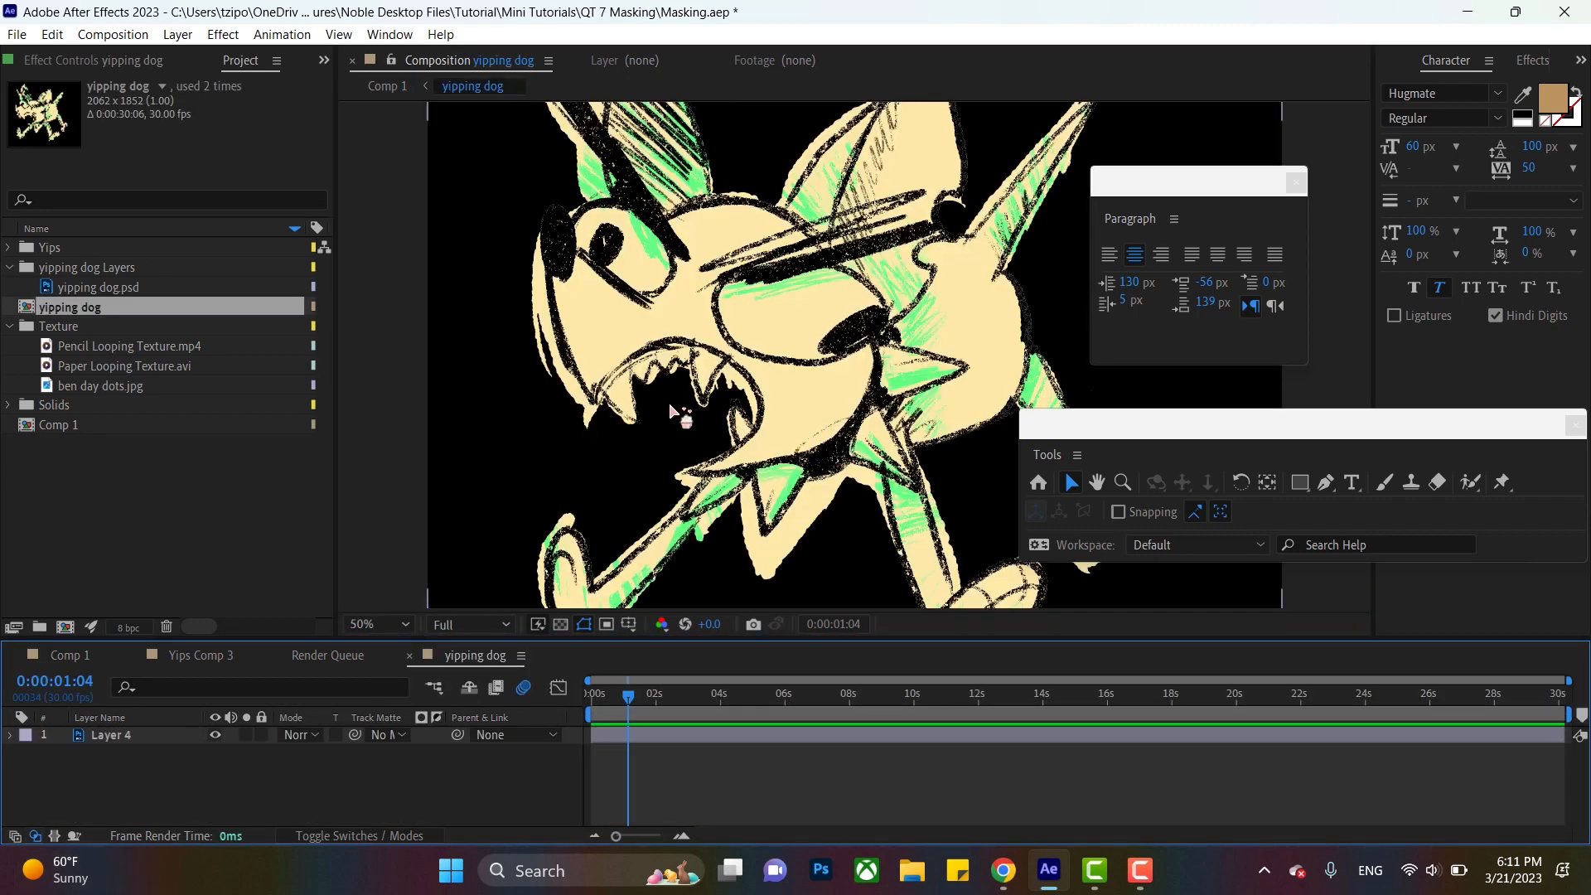
pyautogui.click(377, 623)
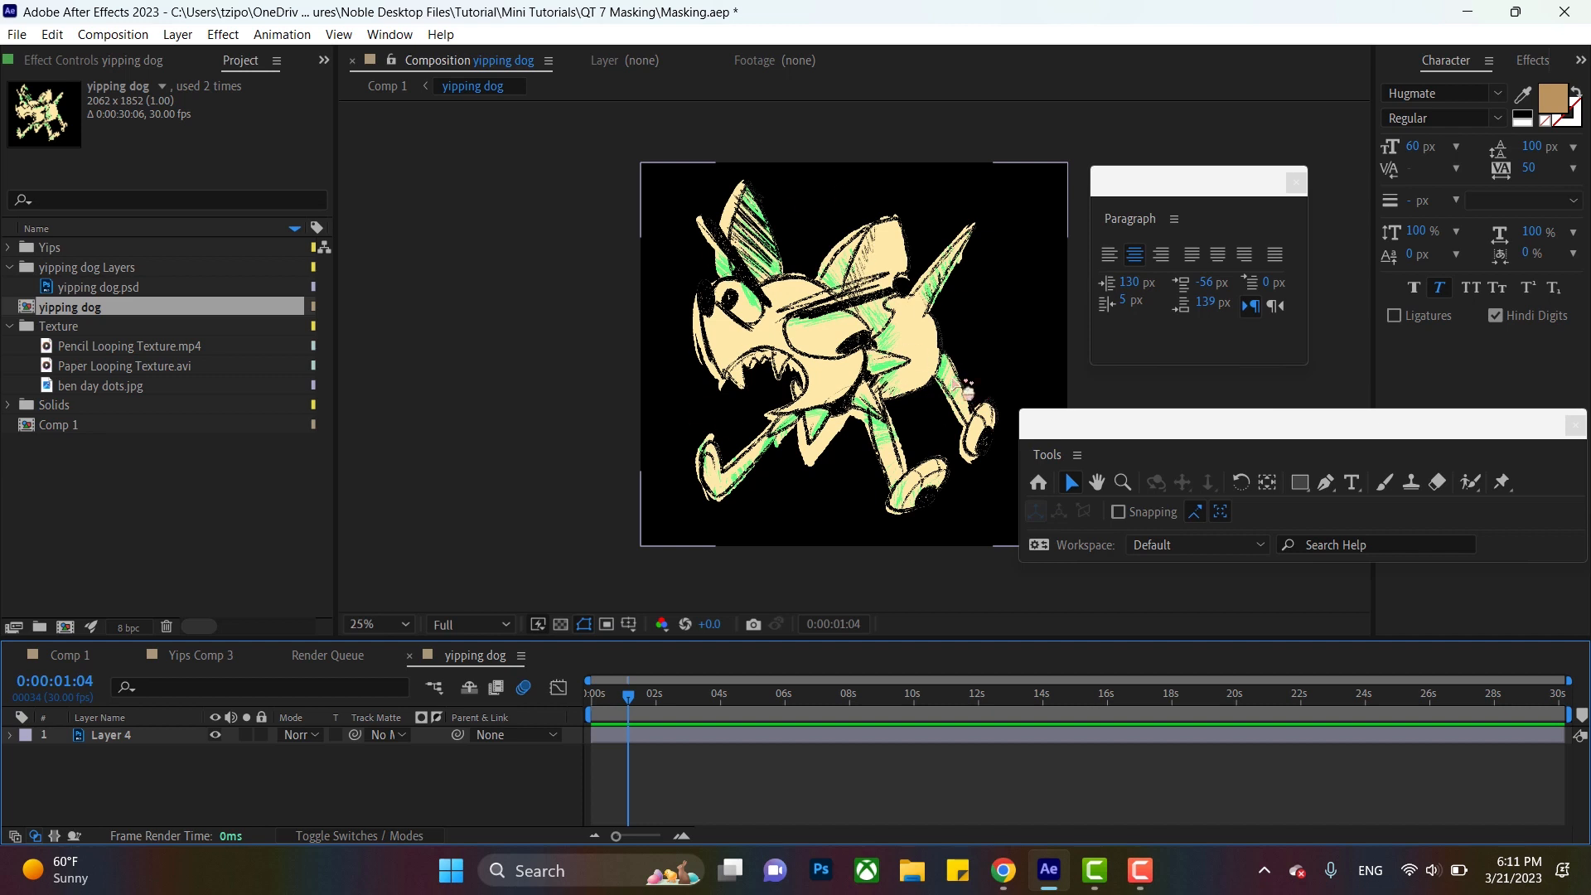
pyautogui.moveTo(1000, 706)
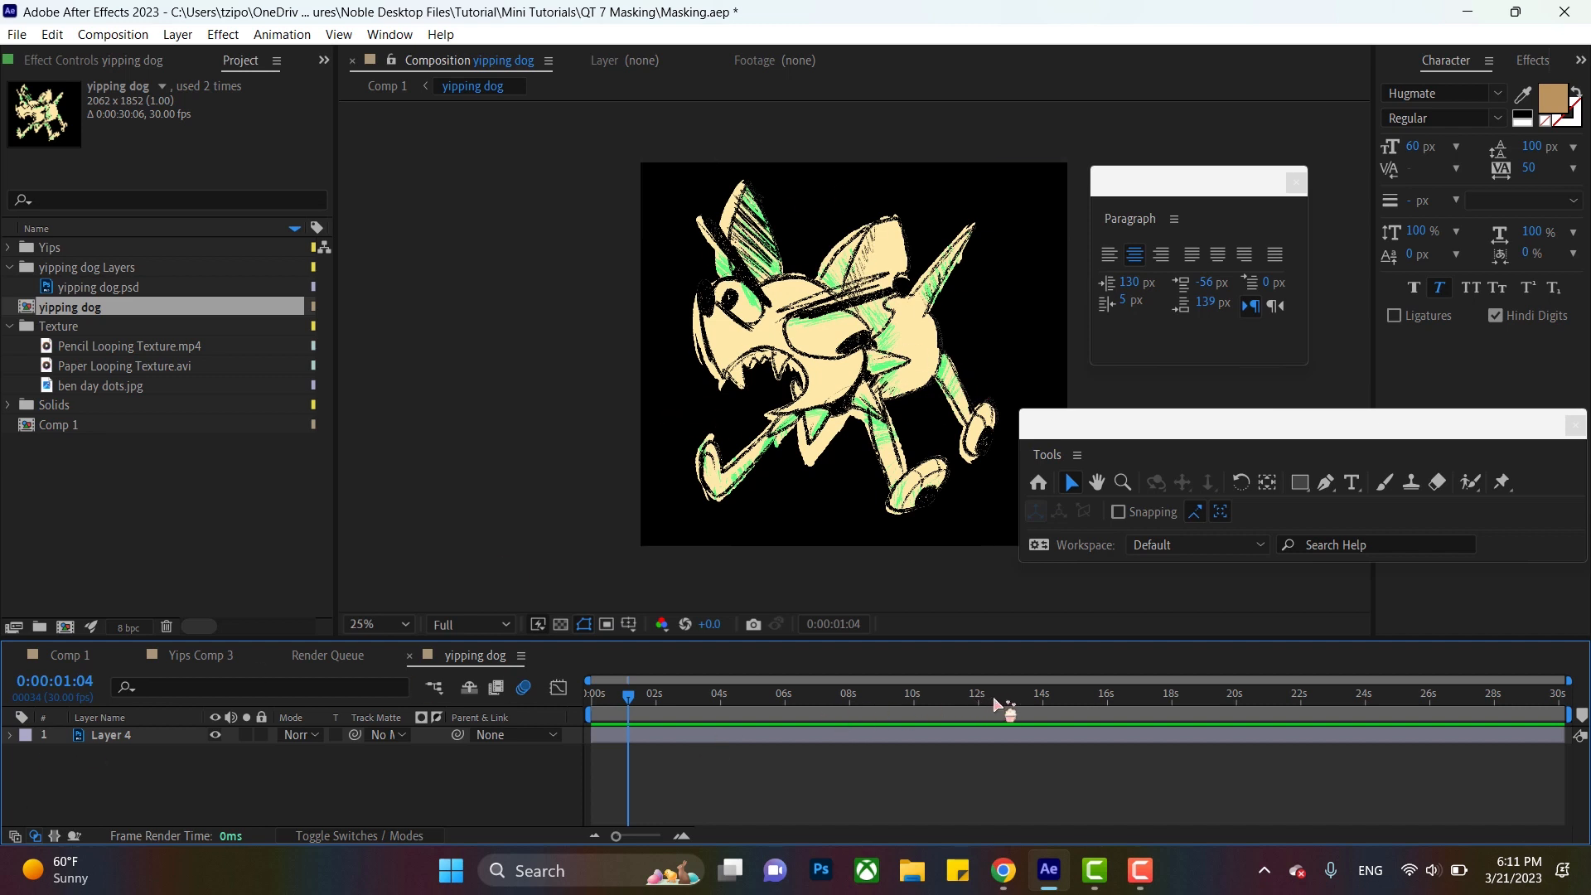
pyautogui.moveTo(107, 637)
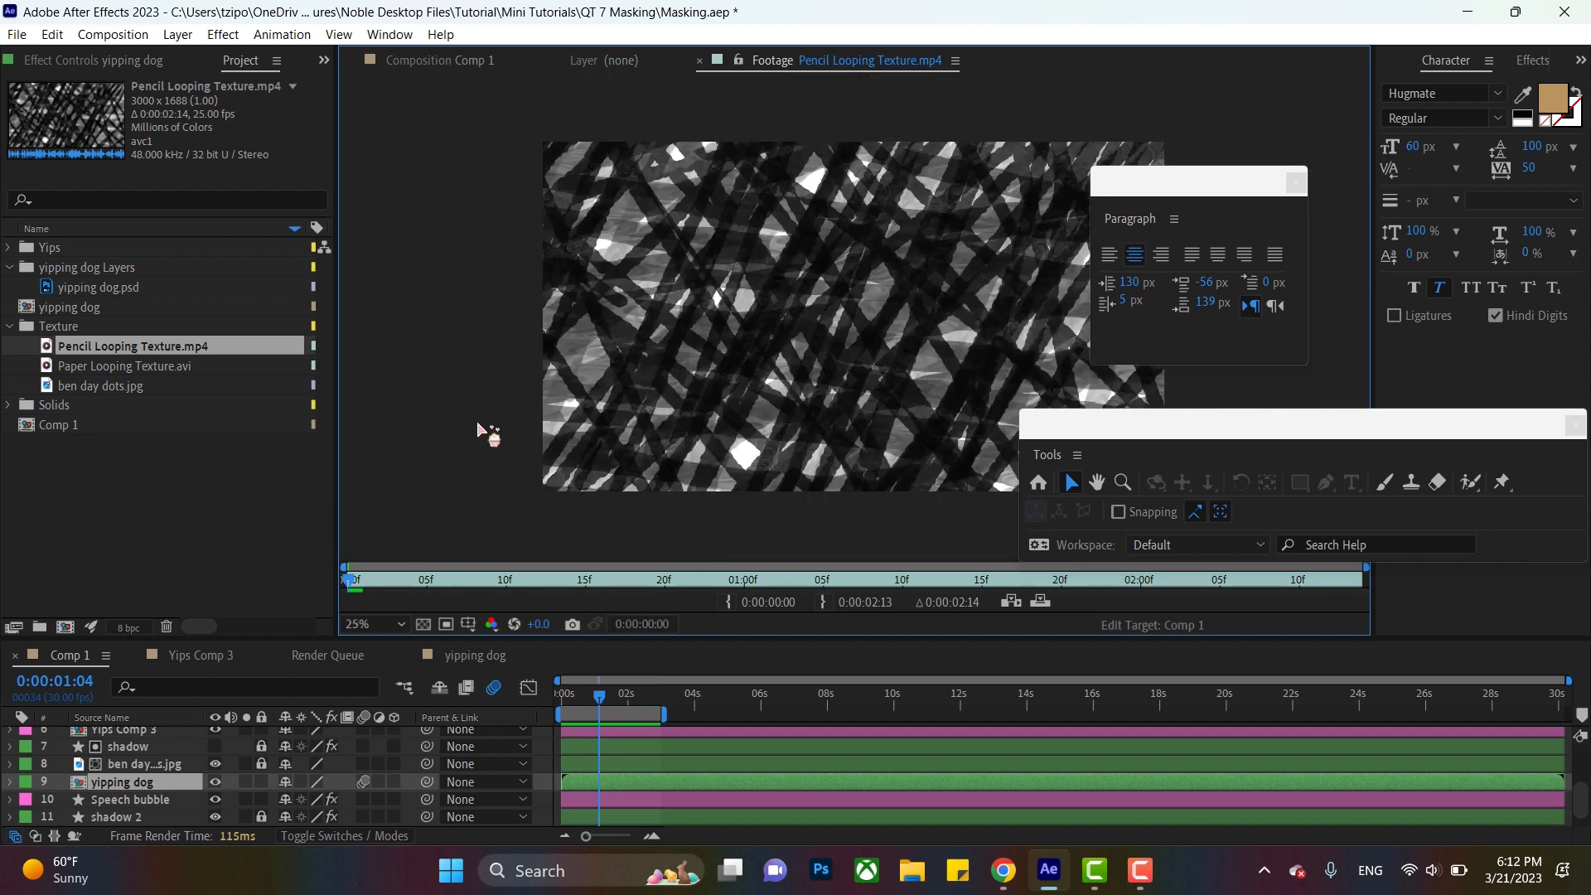
pyautogui.click(457, 60)
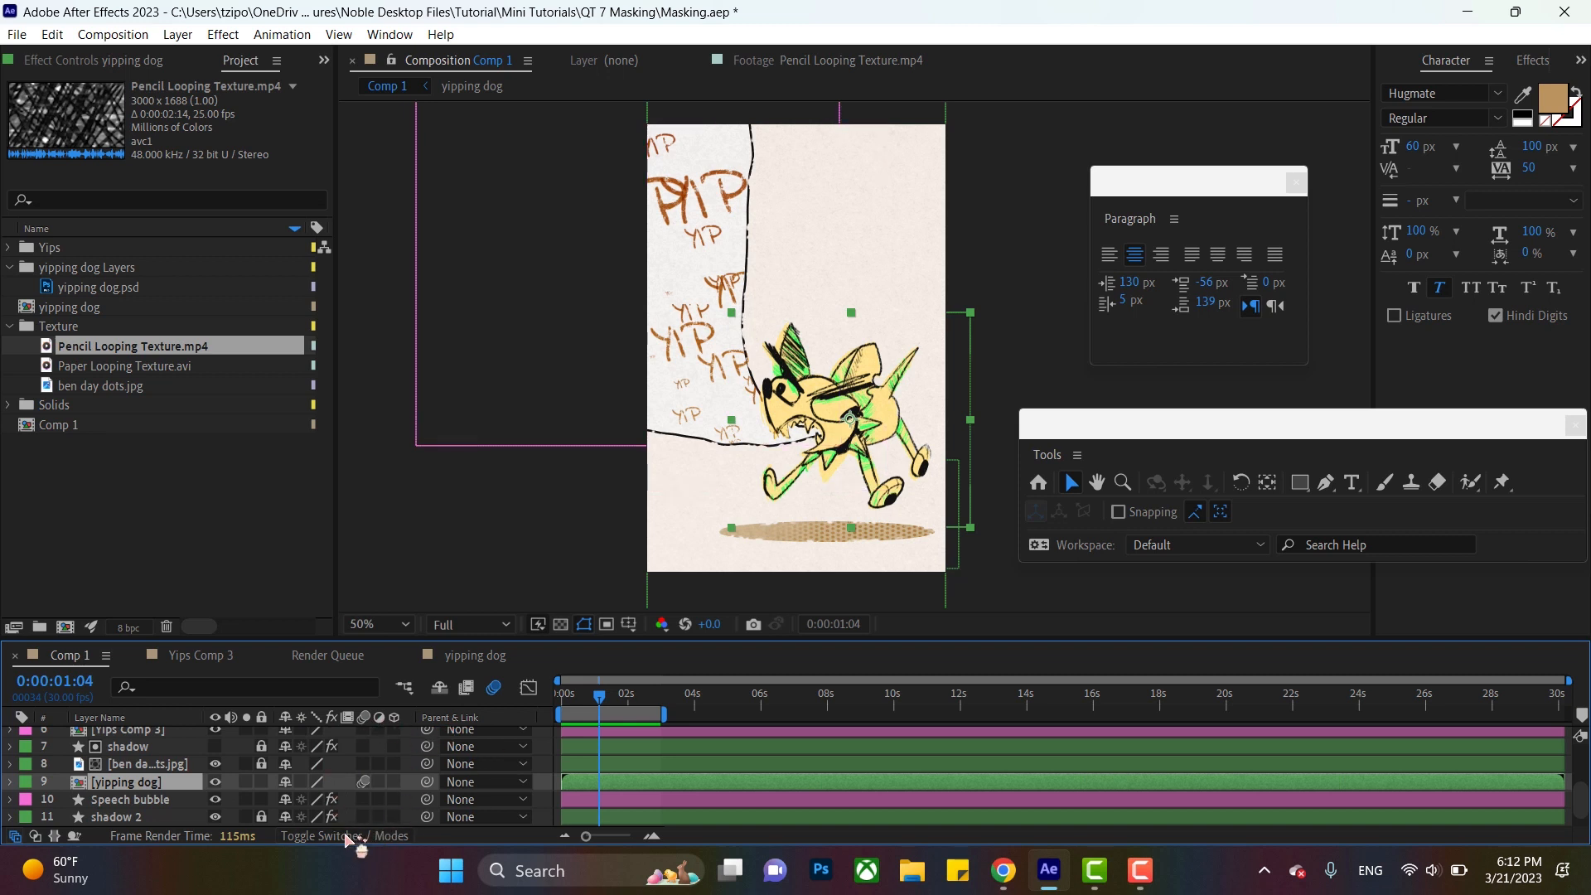
# - Toggle Switches/Modes repeatedly, ending with blending mode and track matte columns shown
pyautogui.click(350, 836)
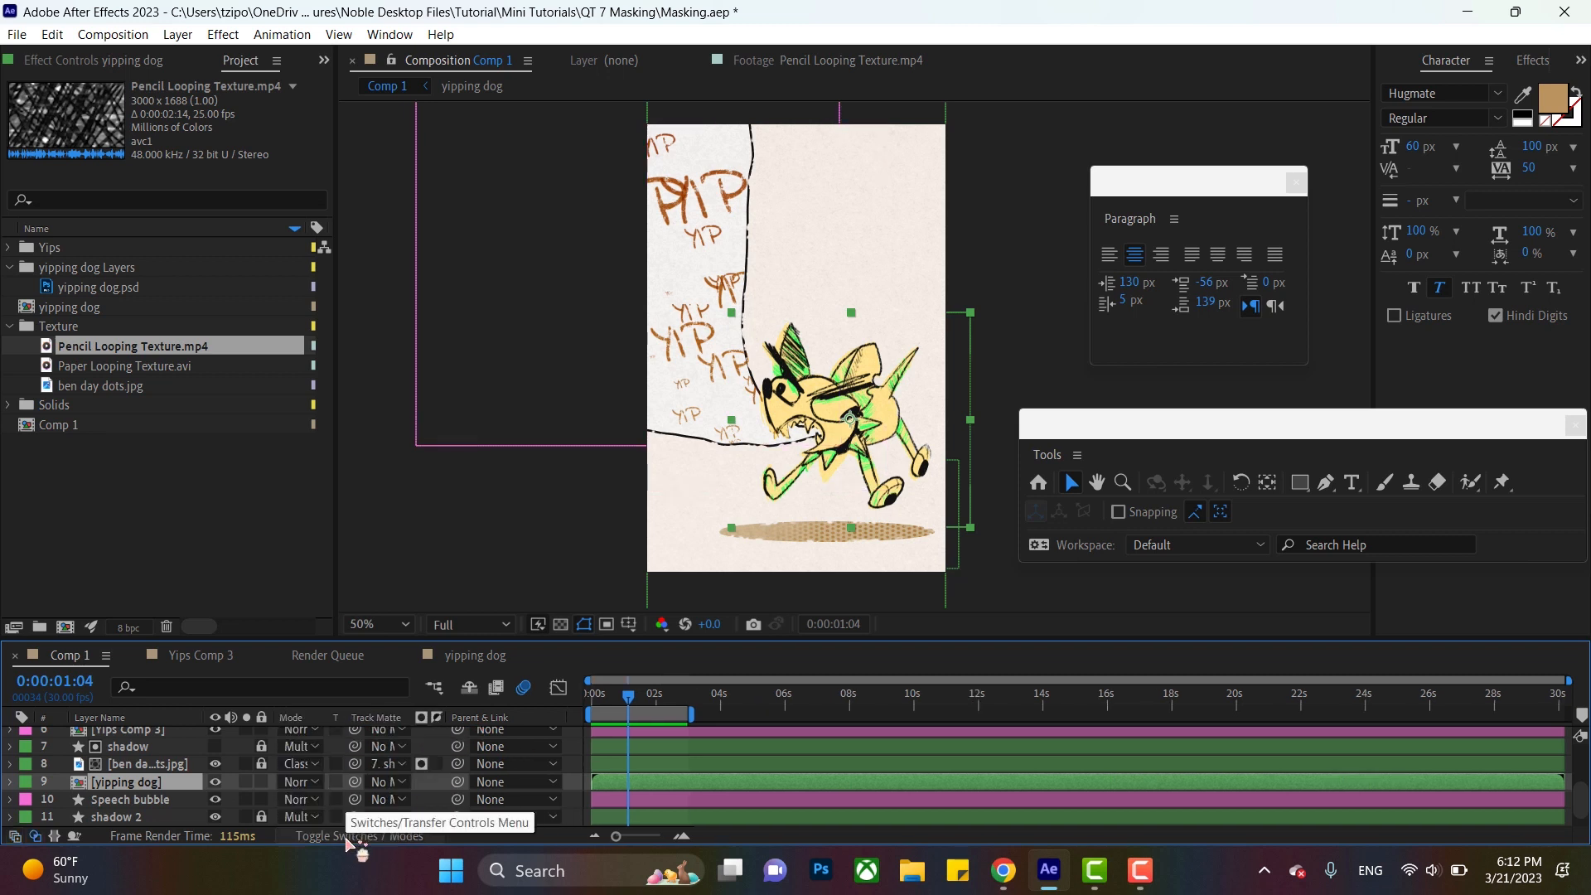
pyautogui.click(351, 836)
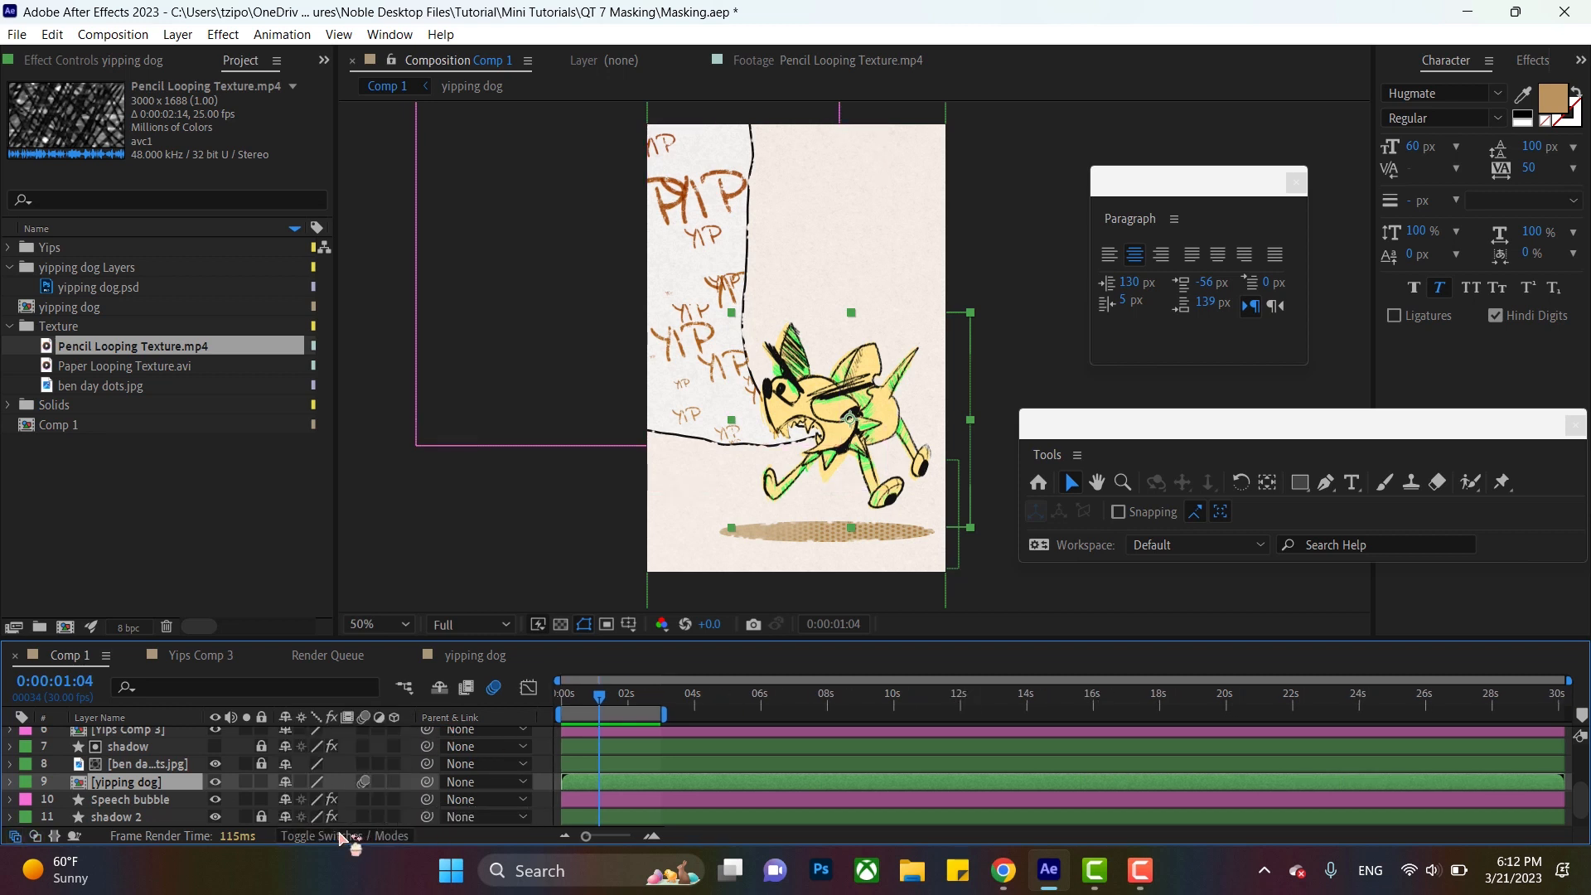
pyautogui.click(343, 836)
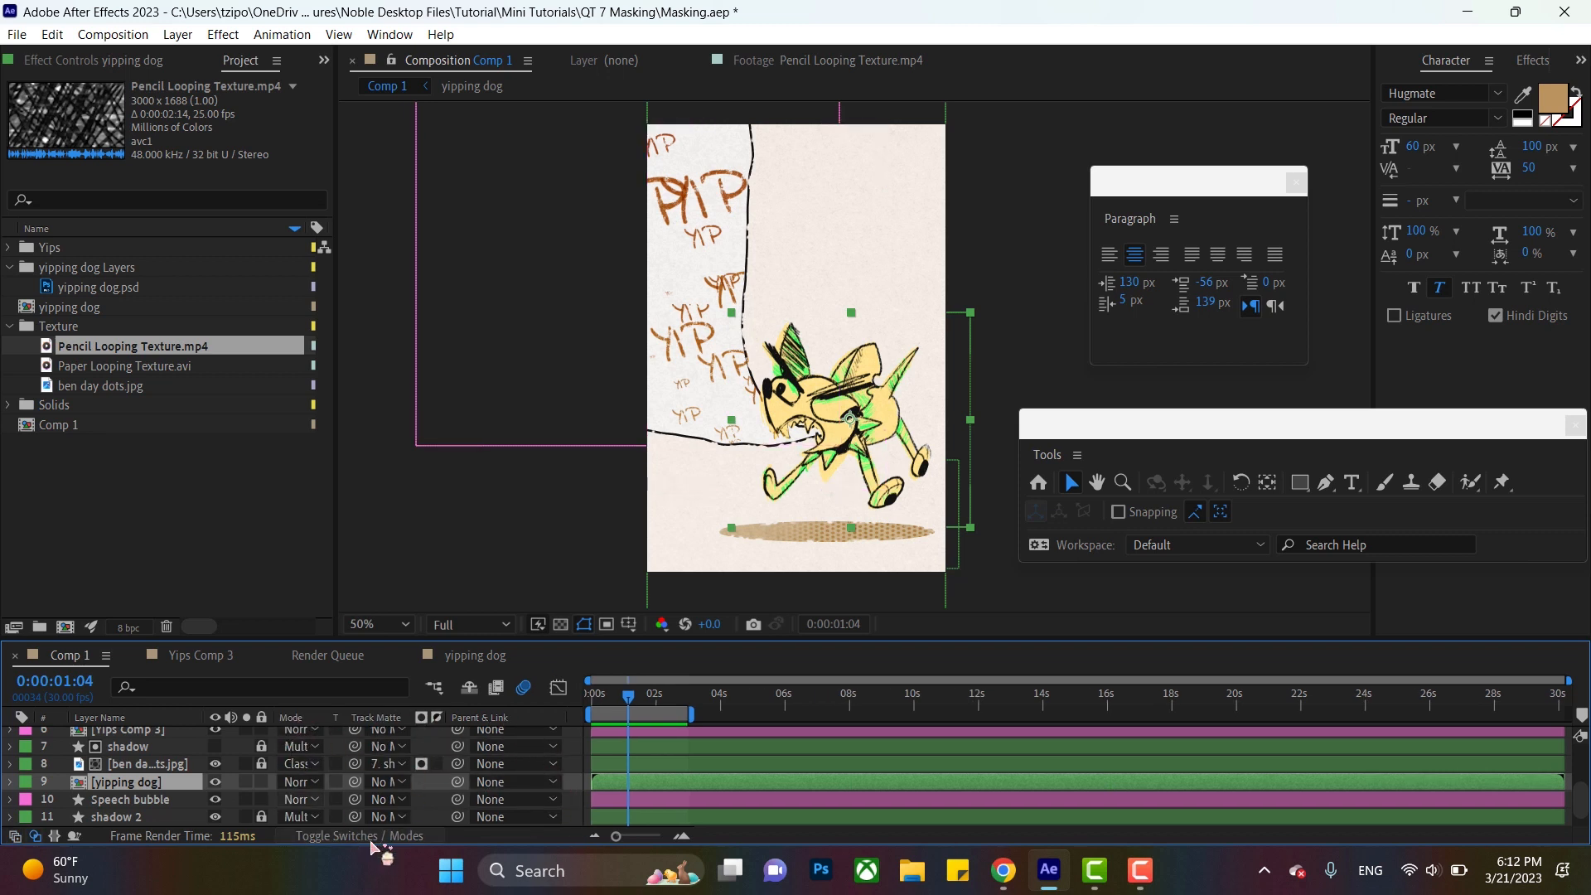
pyautogui.click(359, 836)
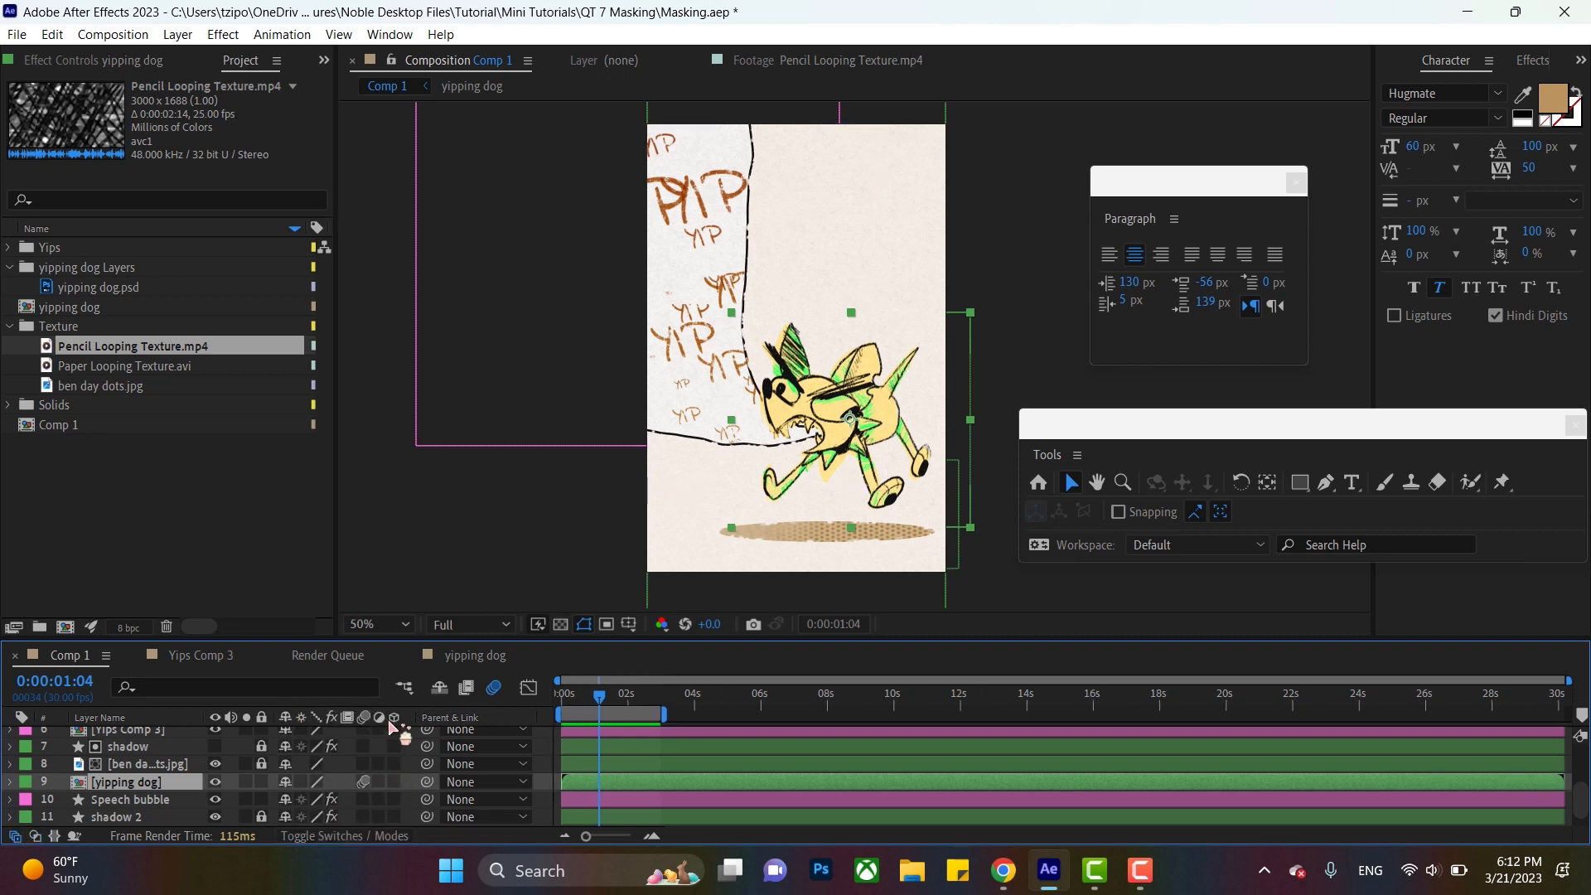
pyautogui.click(343, 836)
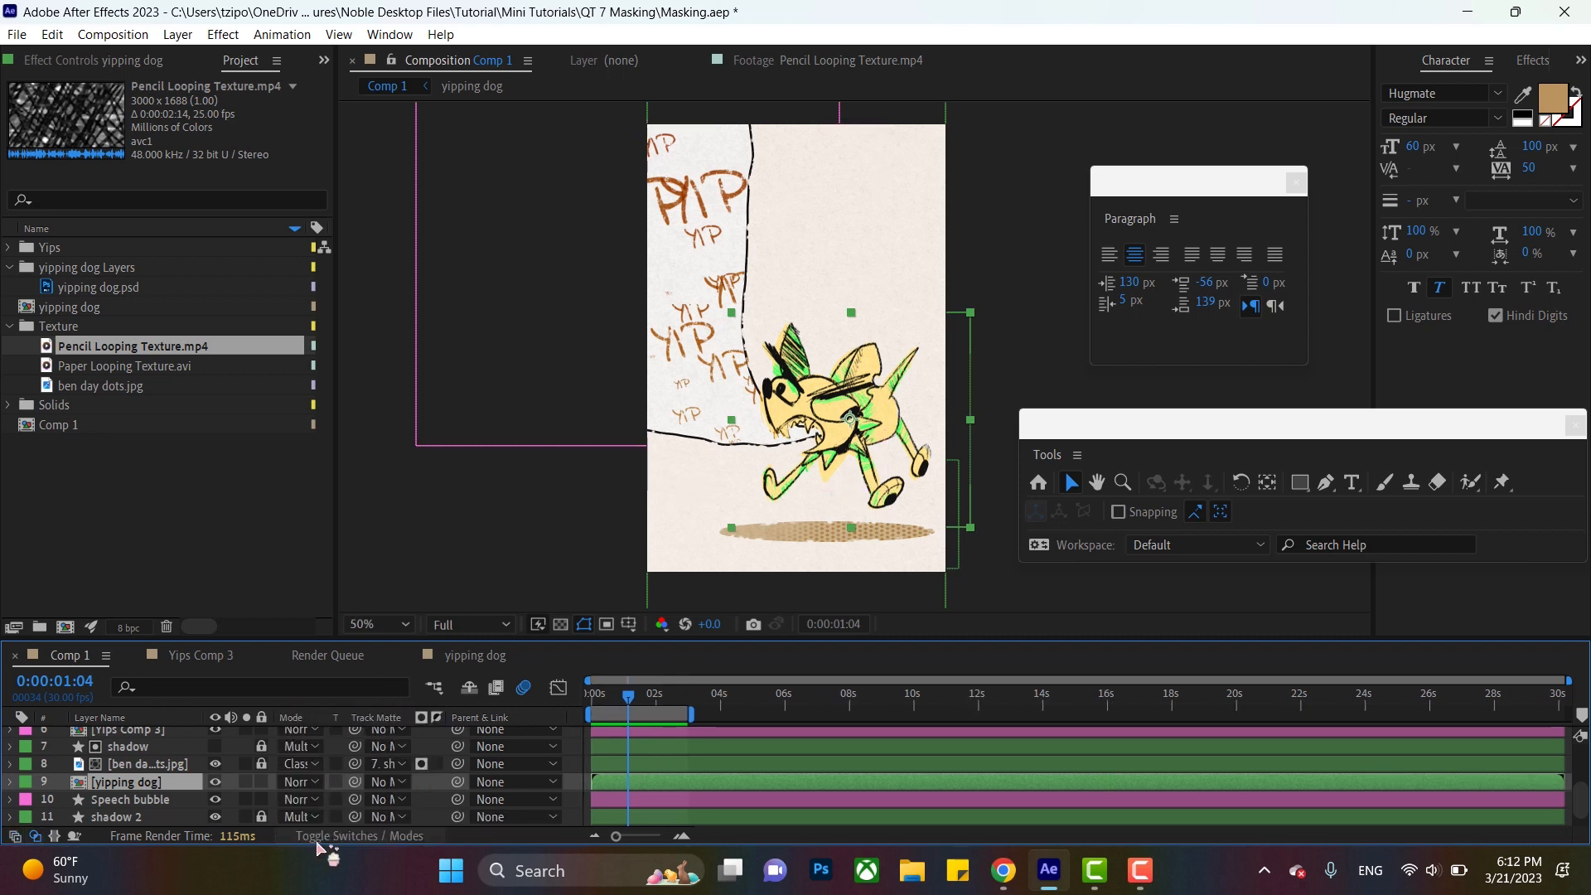
# - Review the Columns submenu from a timeline column header, leaving the columns unchanged
pyautogui.rightClick(323, 717)
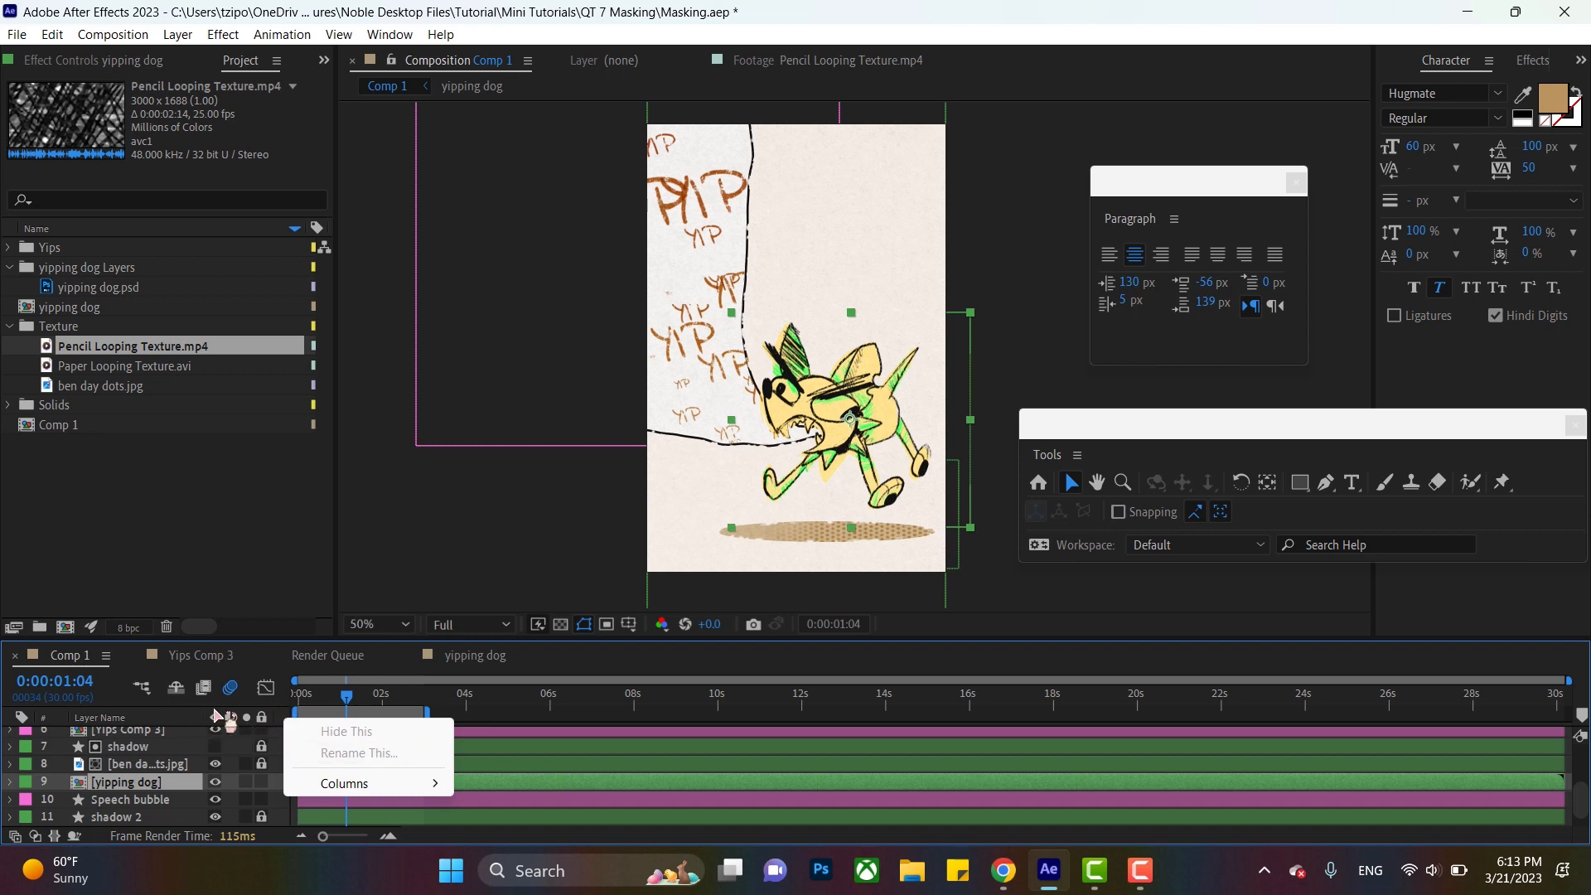
pyautogui.click(345, 782)
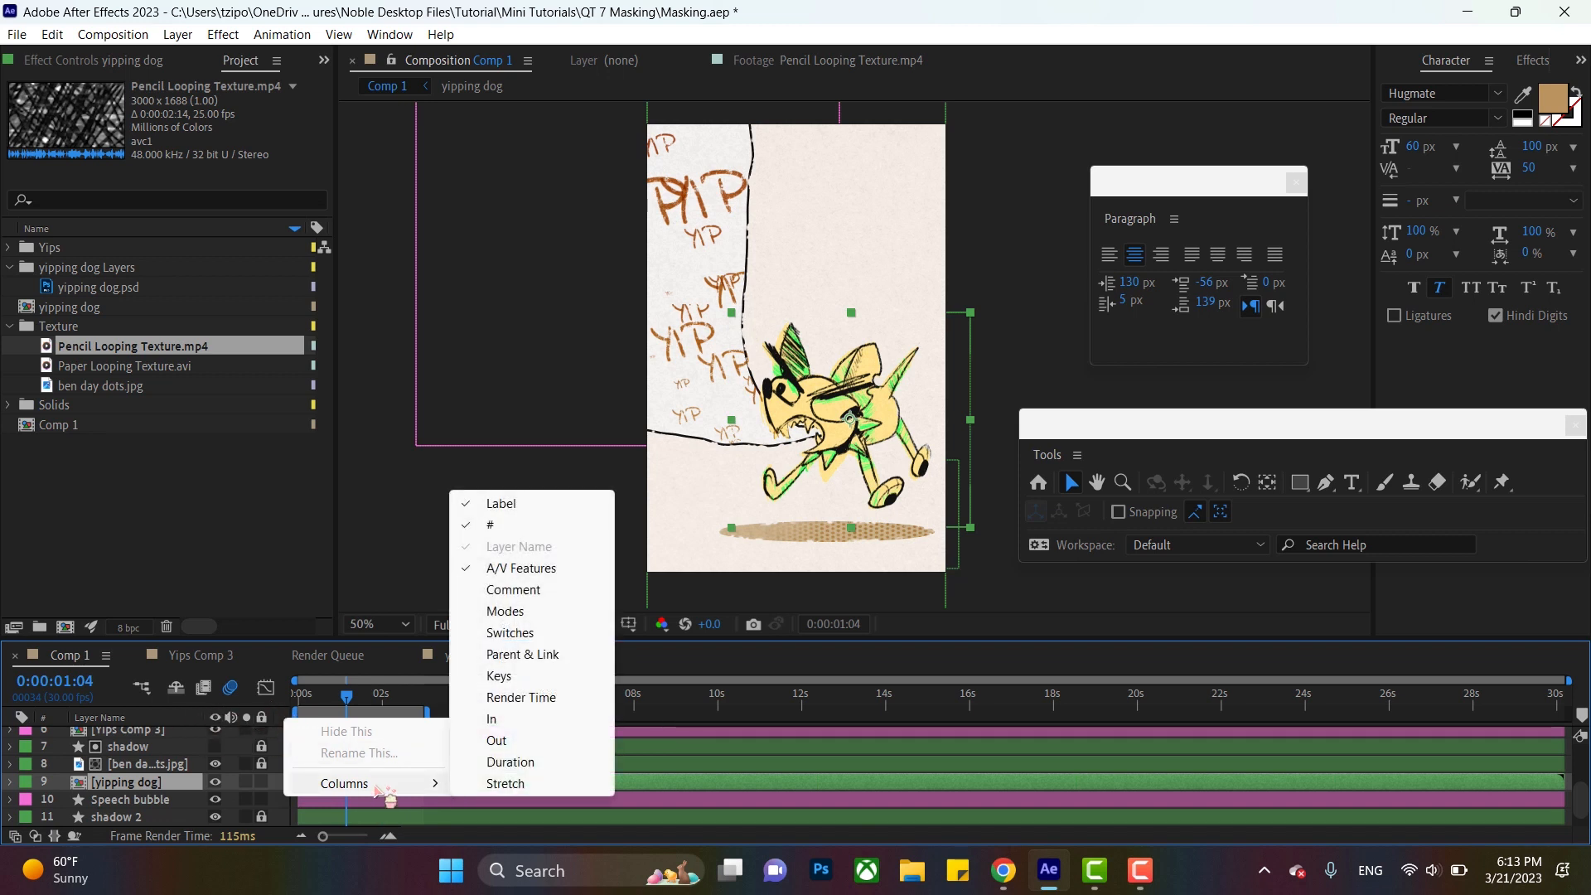
pyautogui.click(522, 655)
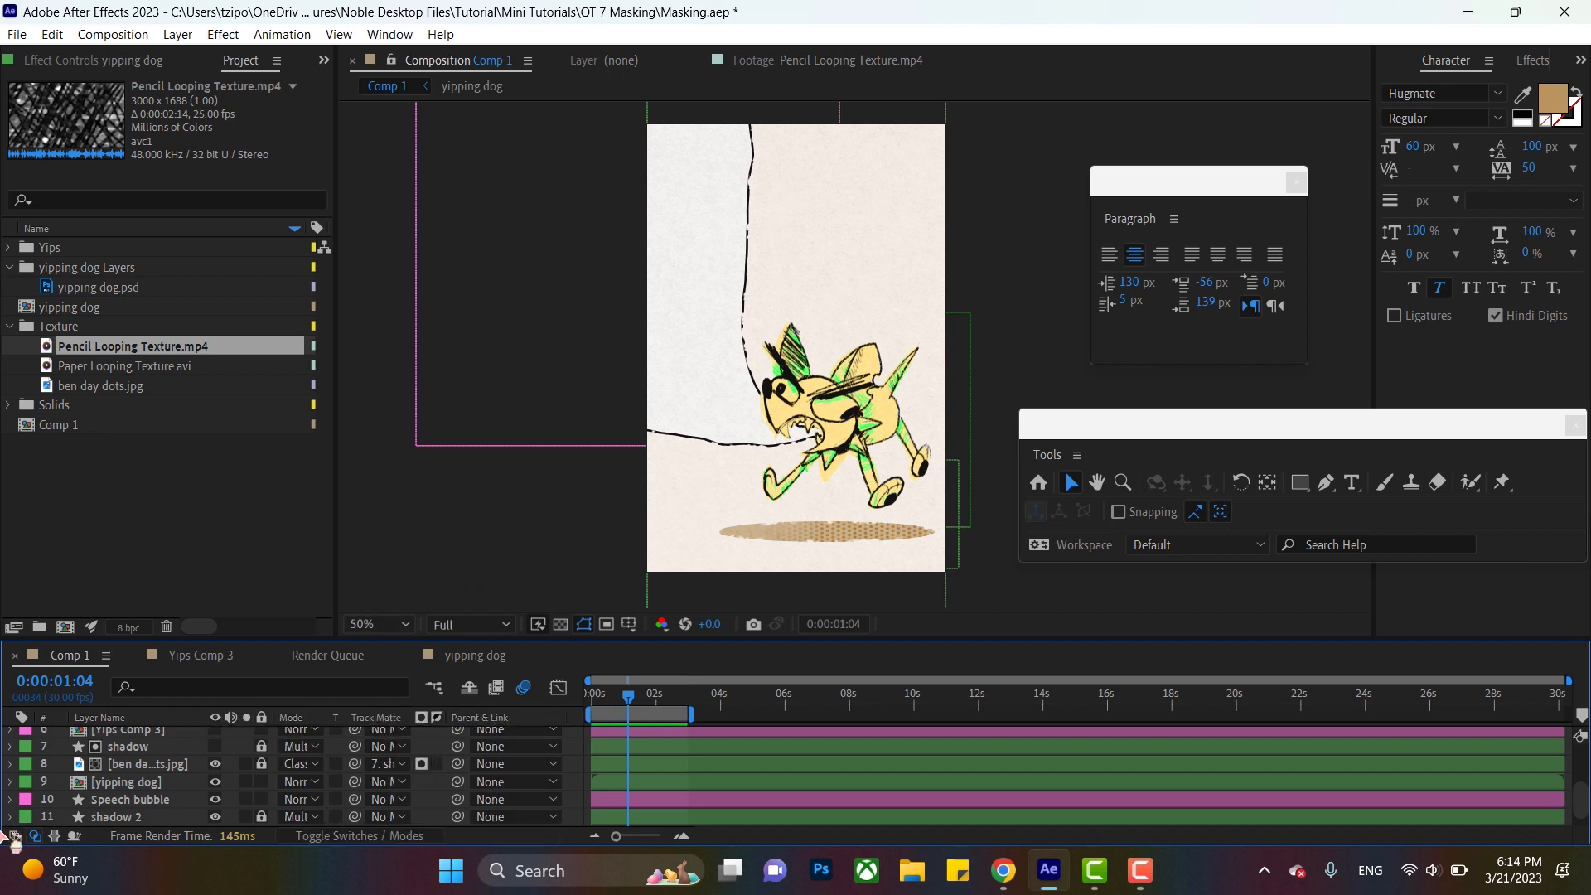
pyautogui.moveTo(14, 836)
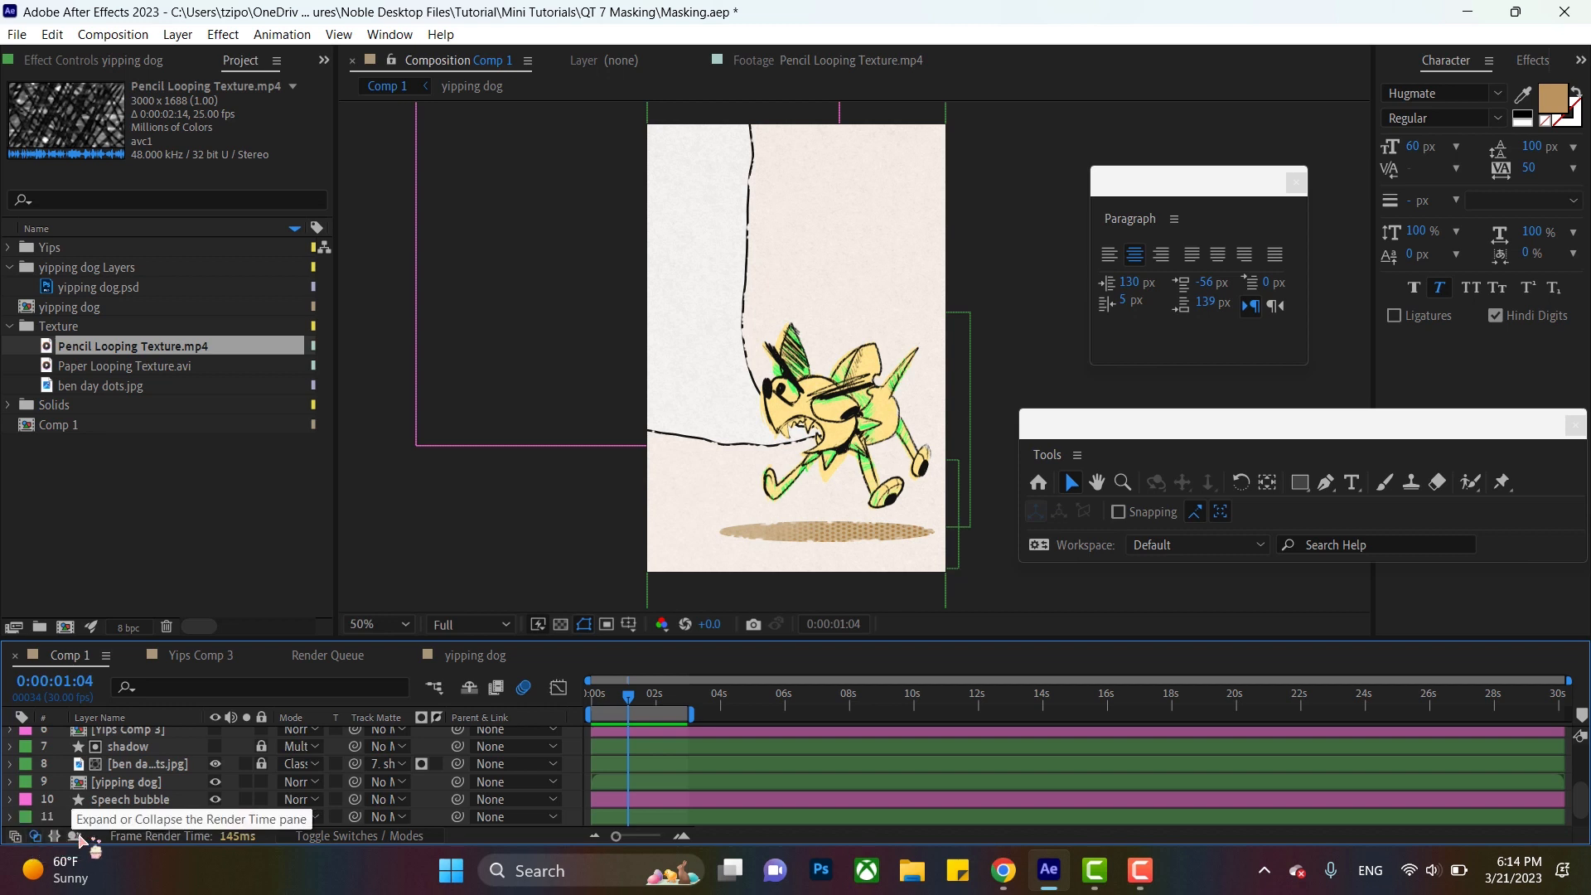
pyautogui.moveTo(34, 836)
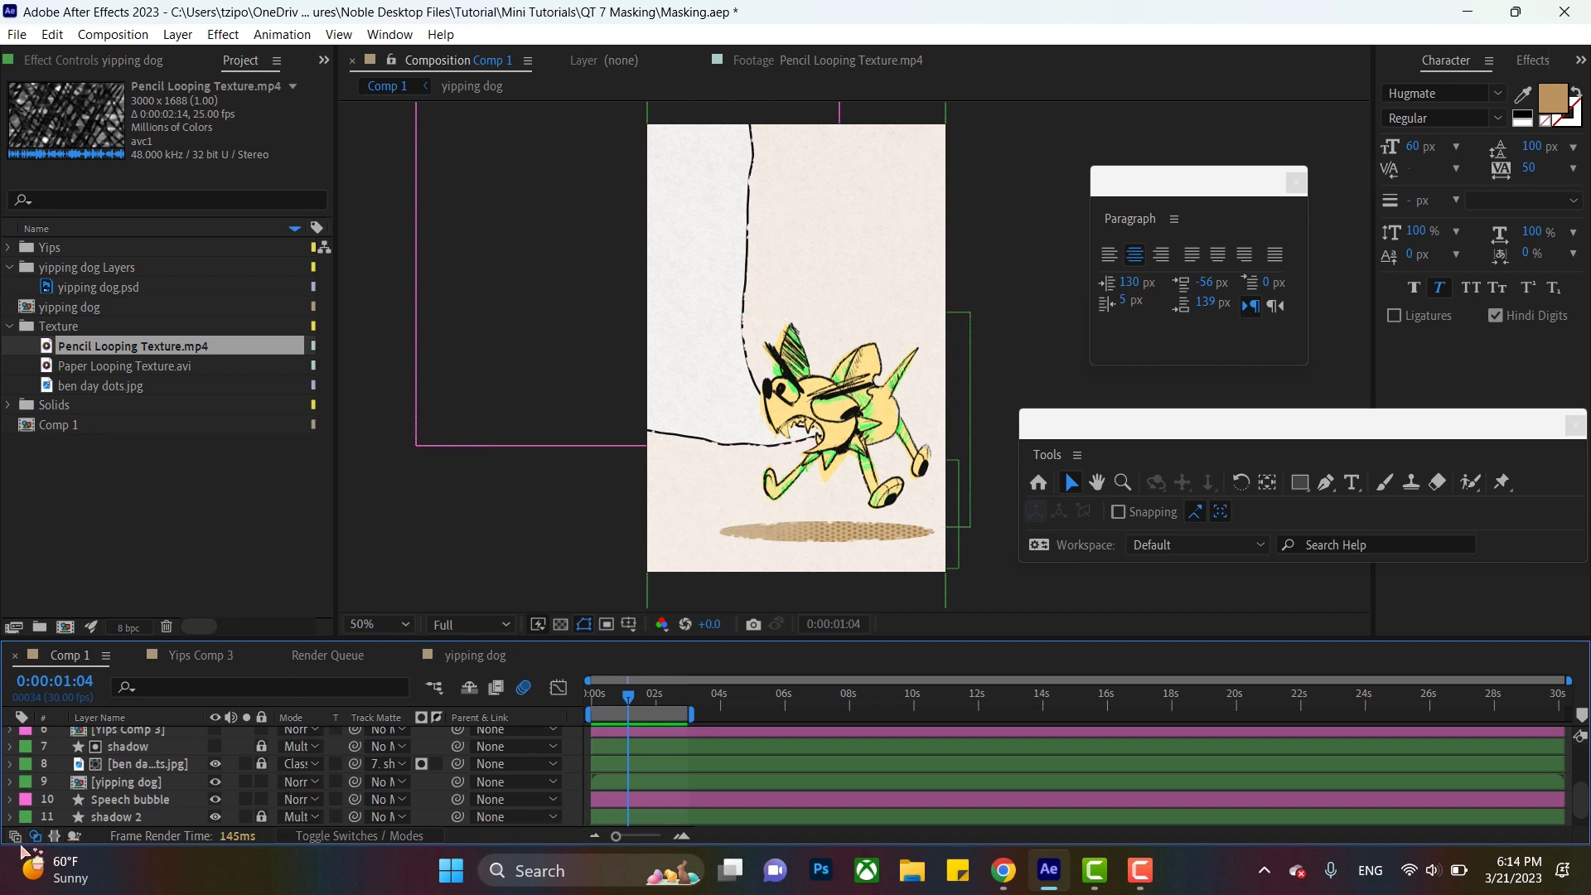
pyautogui.click(10, 838)
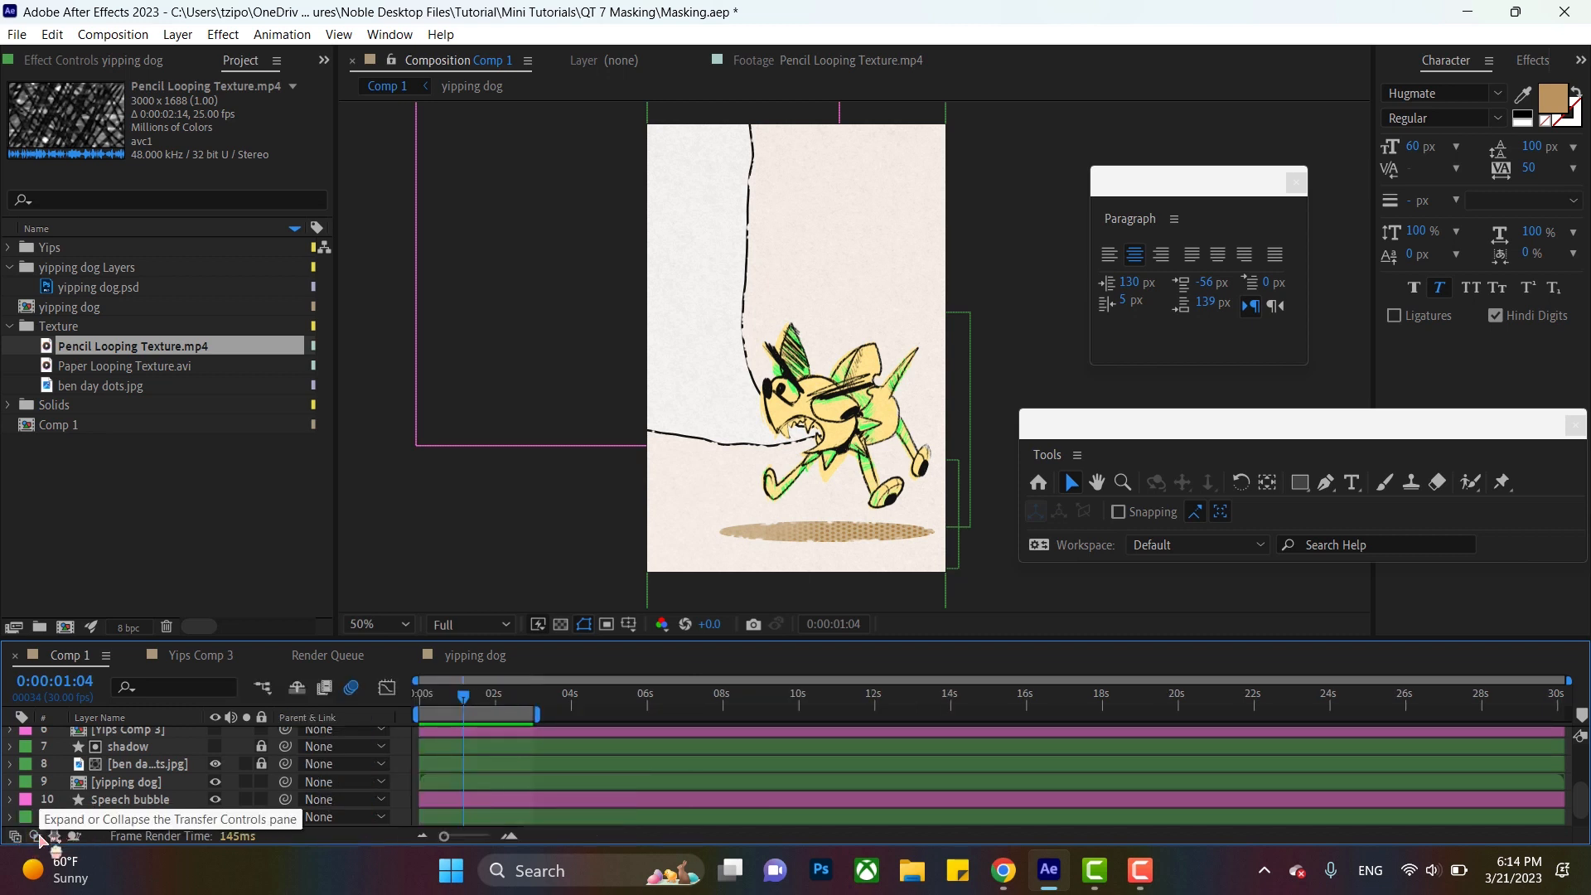
pyautogui.click(29, 836)
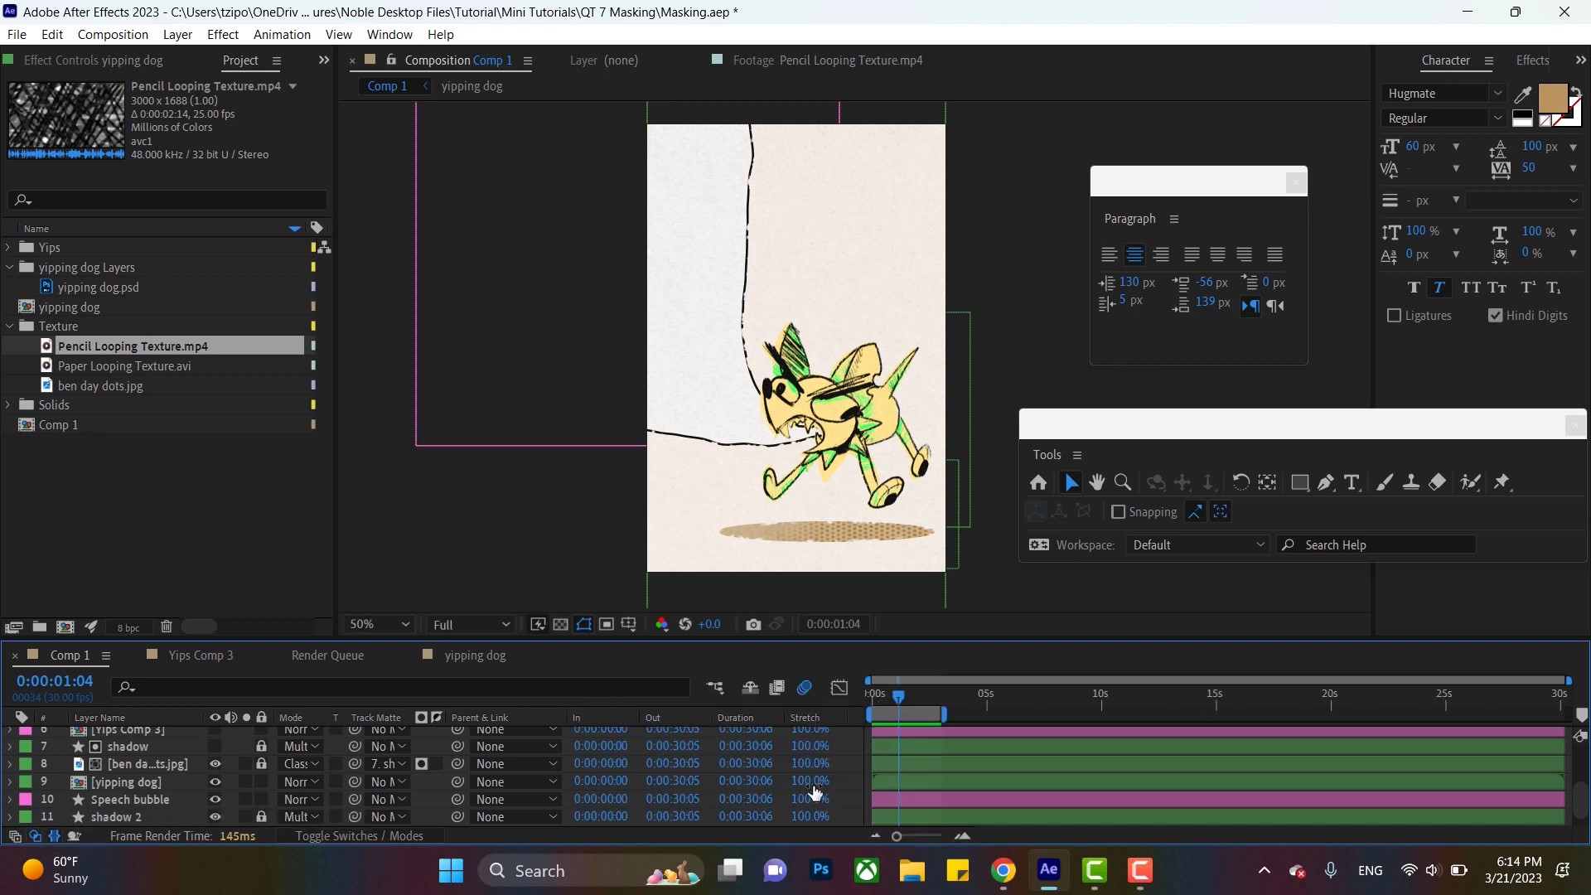
pyautogui.moveTo(853, 746)
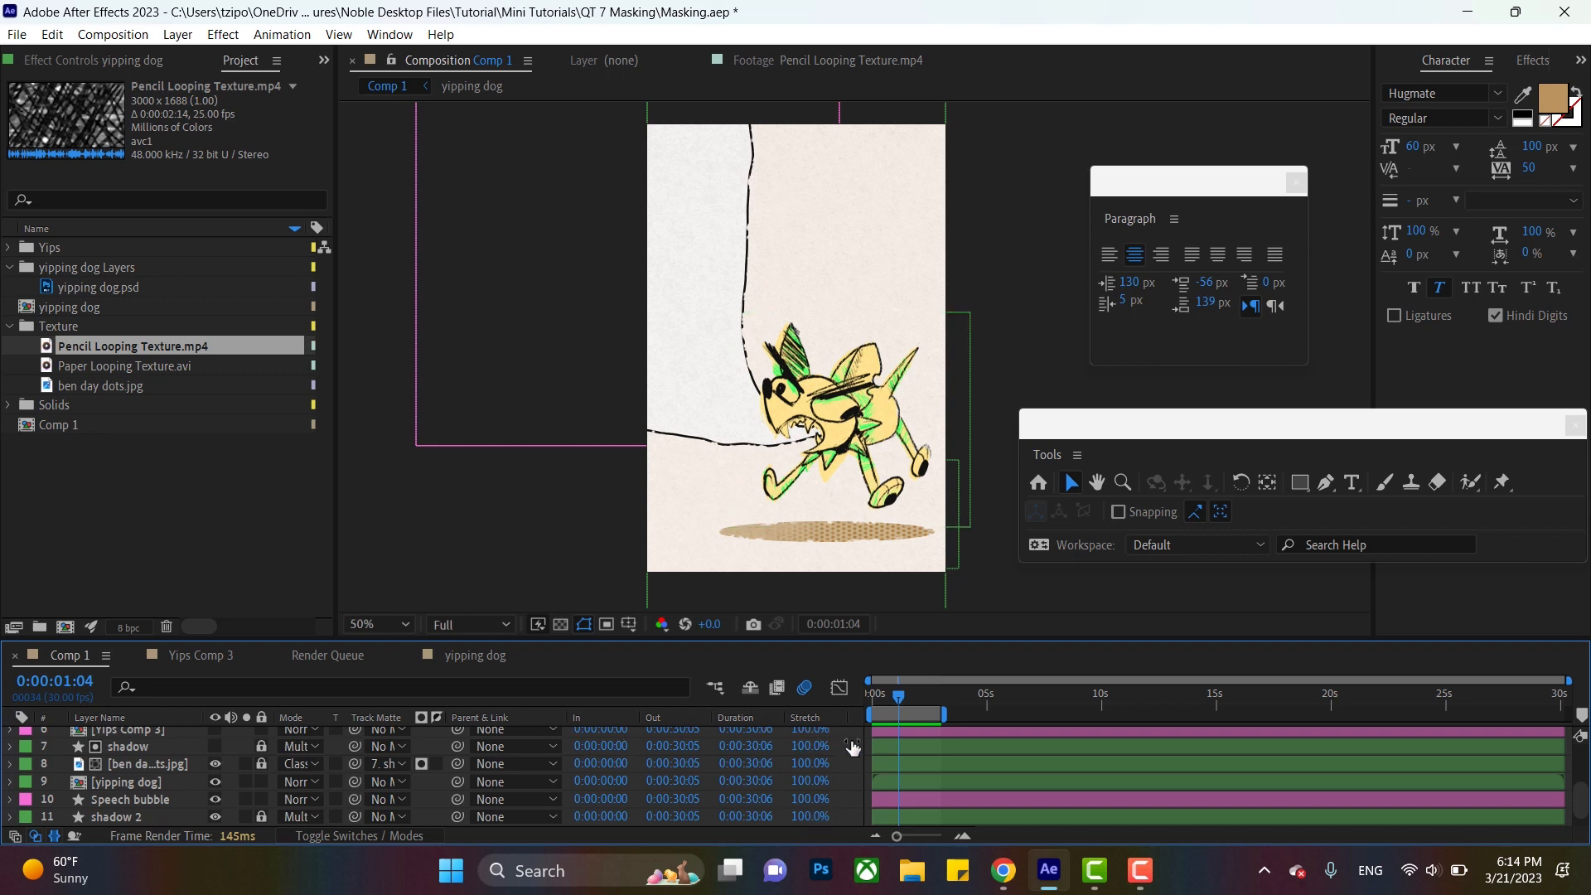
pyautogui.moveTo(56, 837)
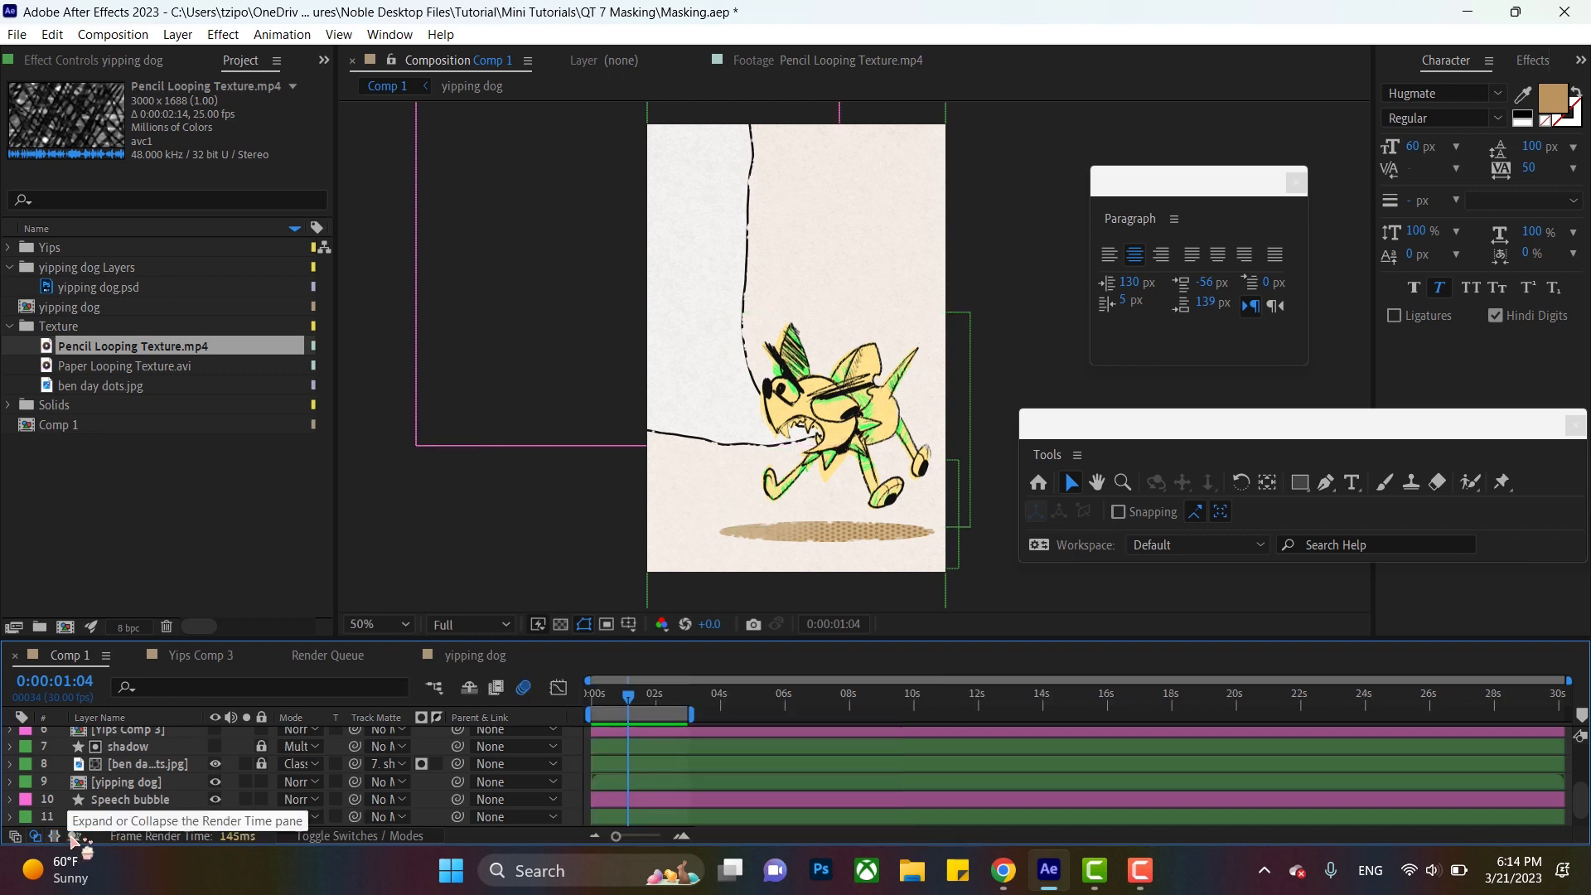
pyautogui.click(63, 836)
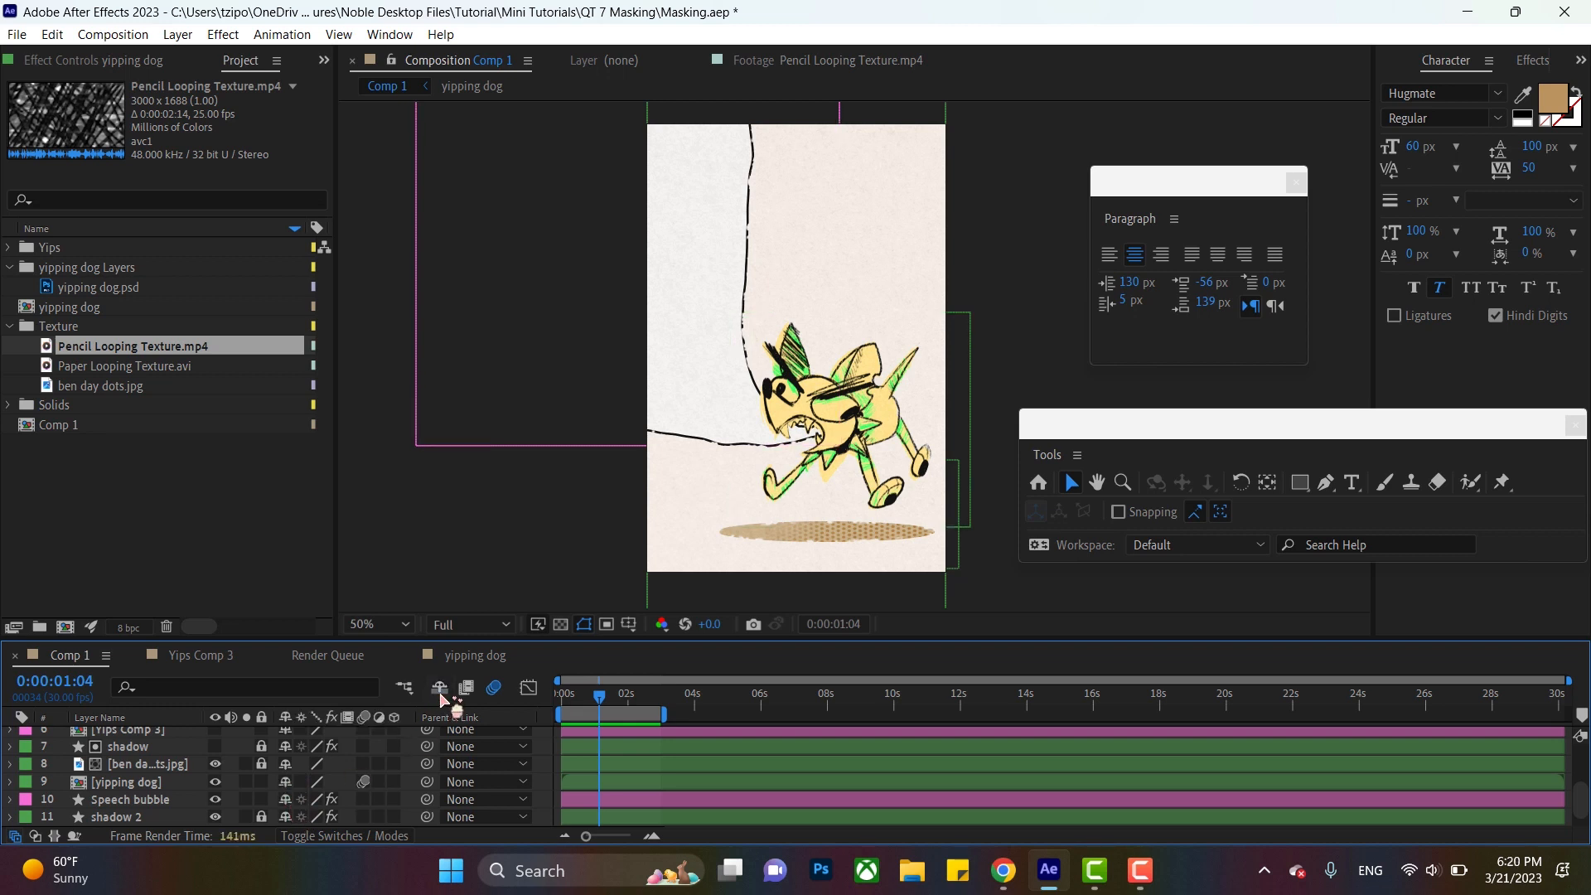
pyautogui.moveTo(454, 561)
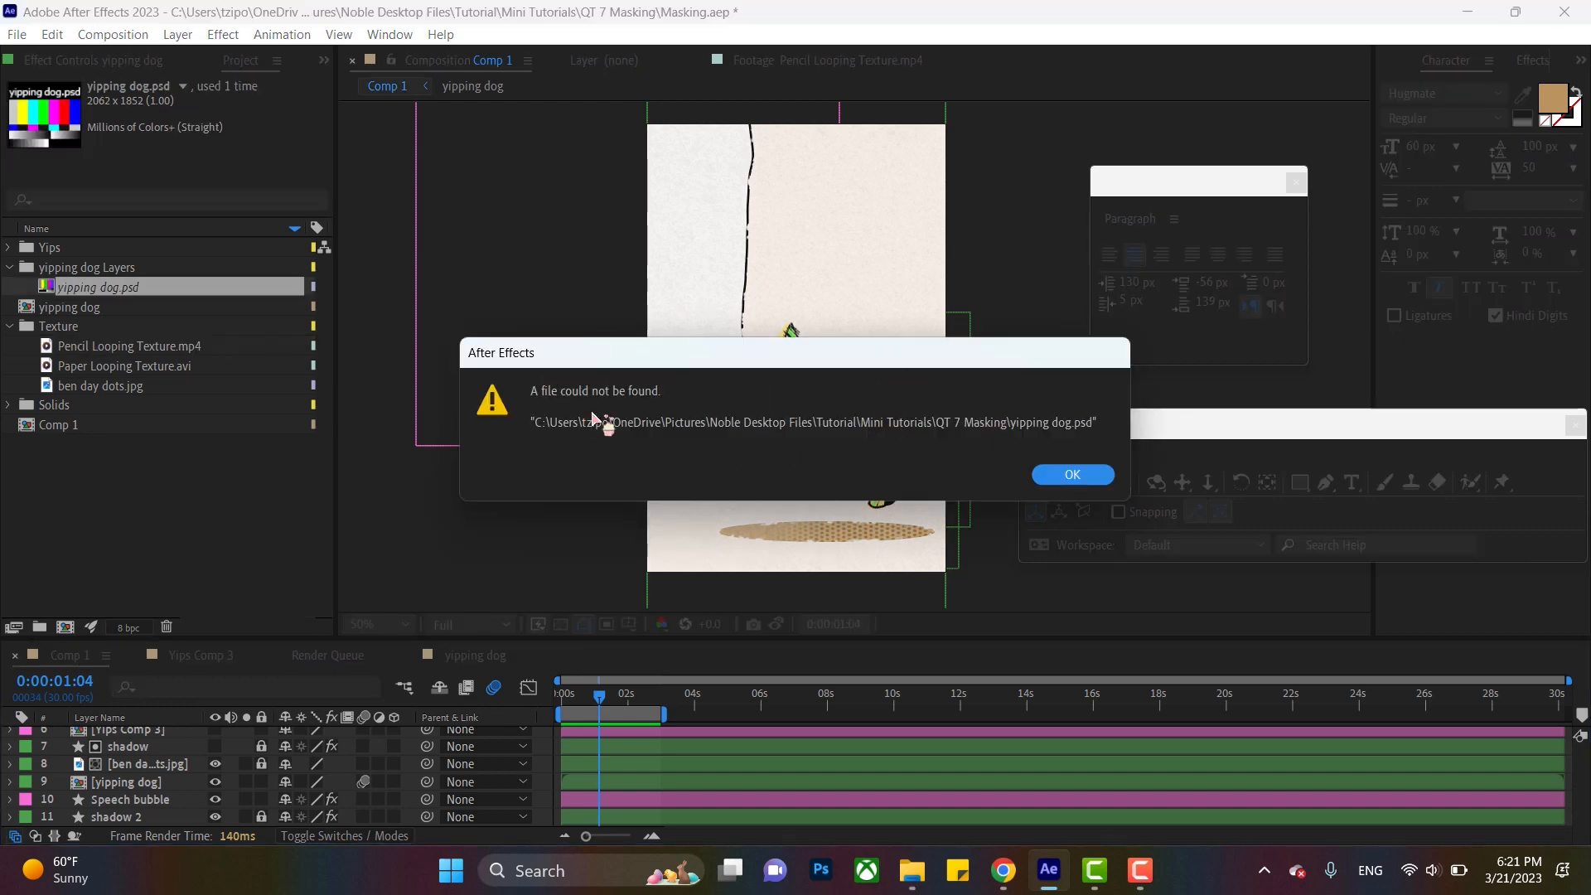
pyautogui.moveTo(723, 408)
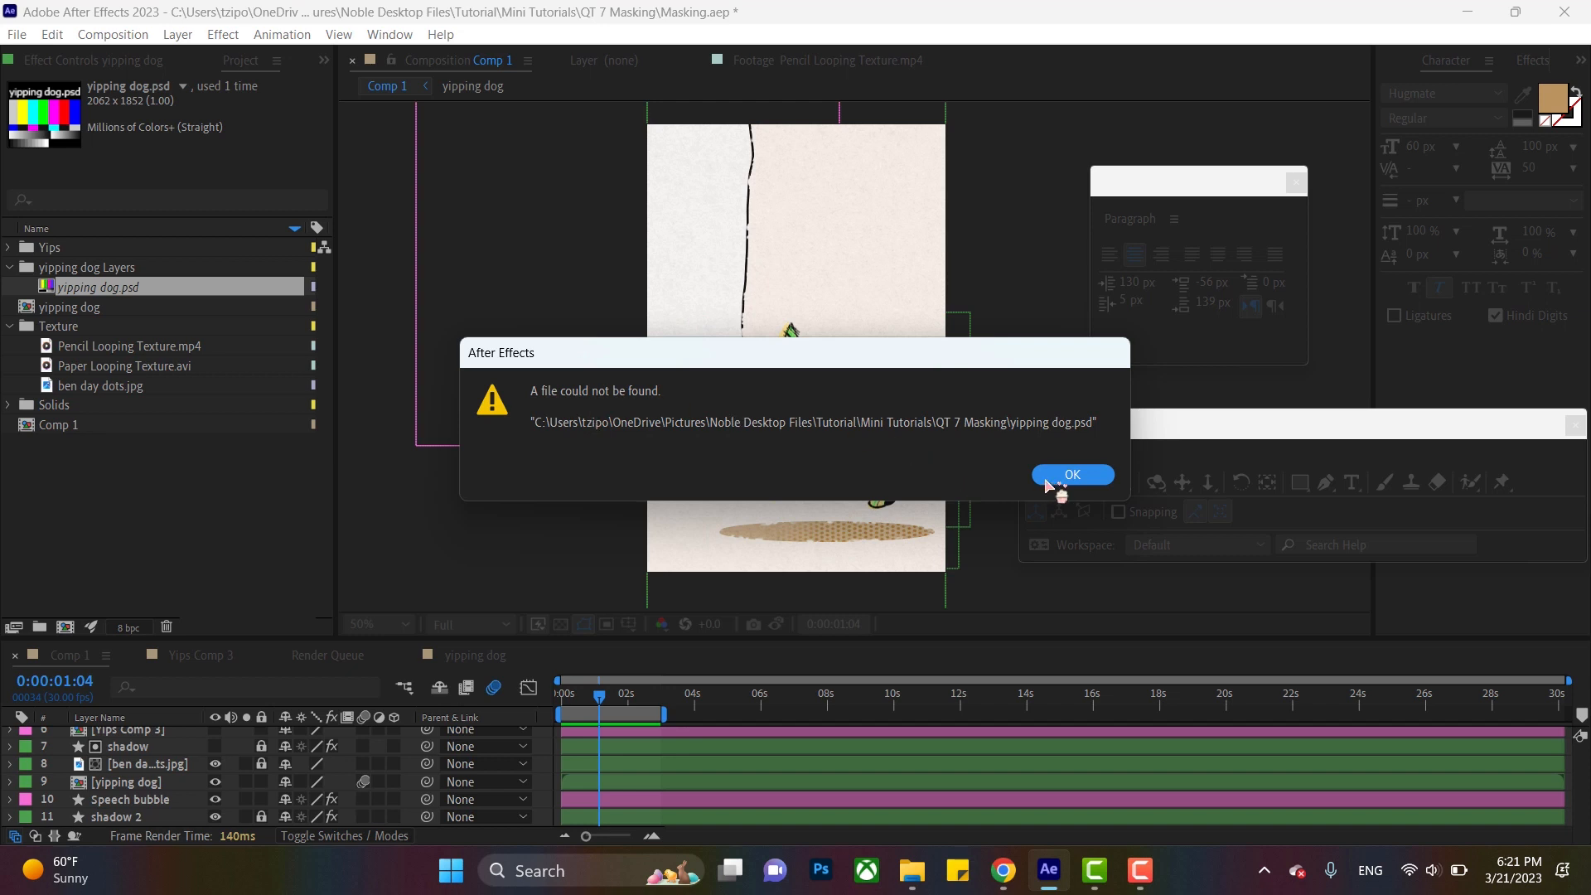
pyautogui.click(1072, 474)
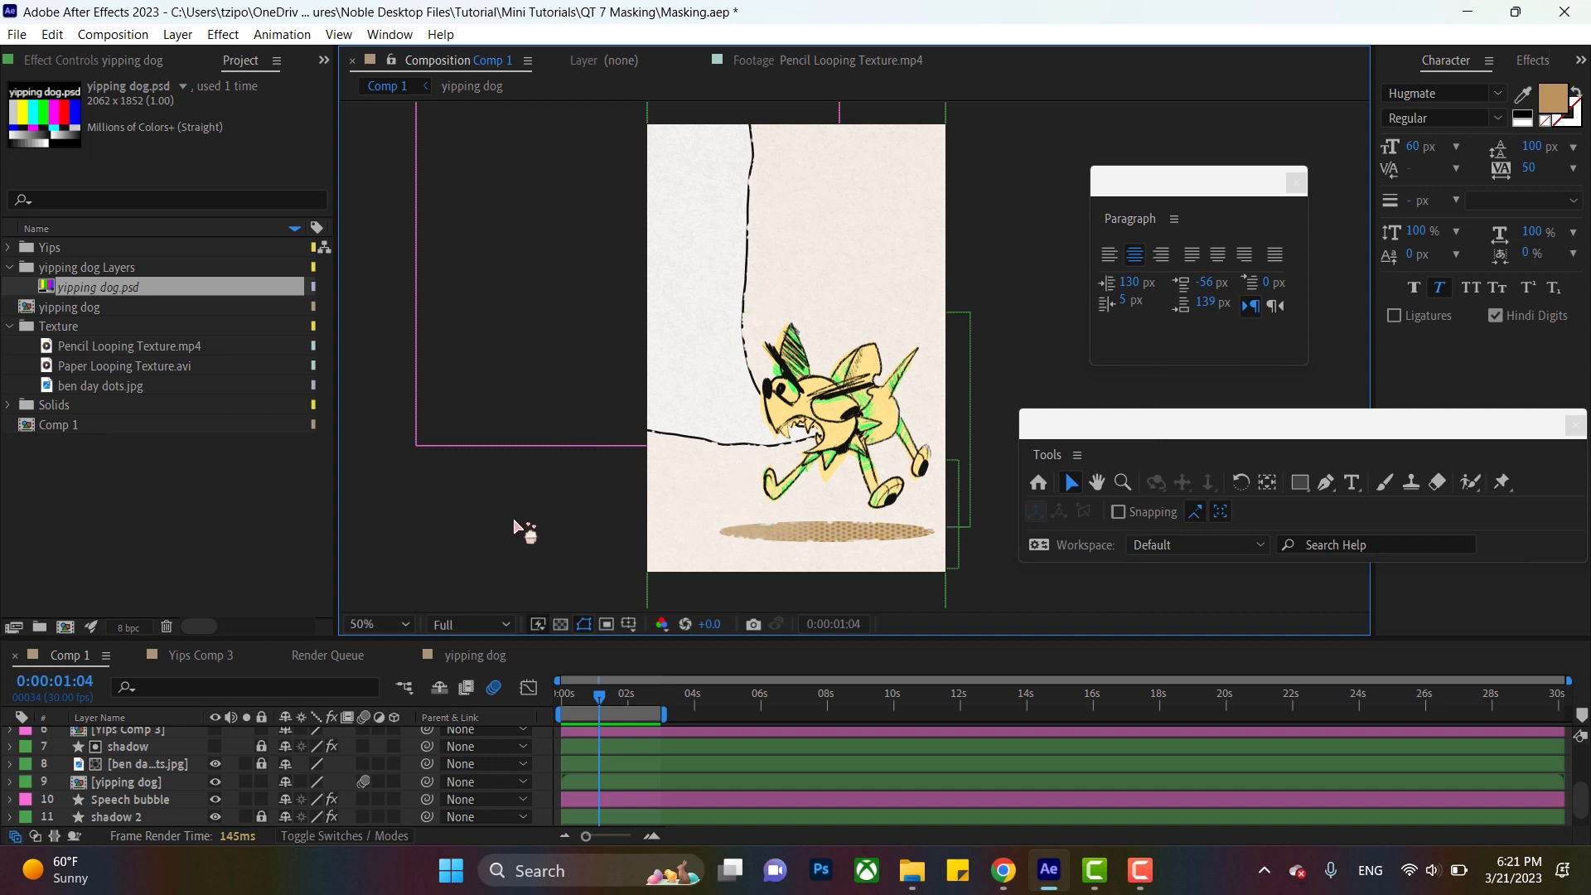
pyautogui.moveTo(497, 534)
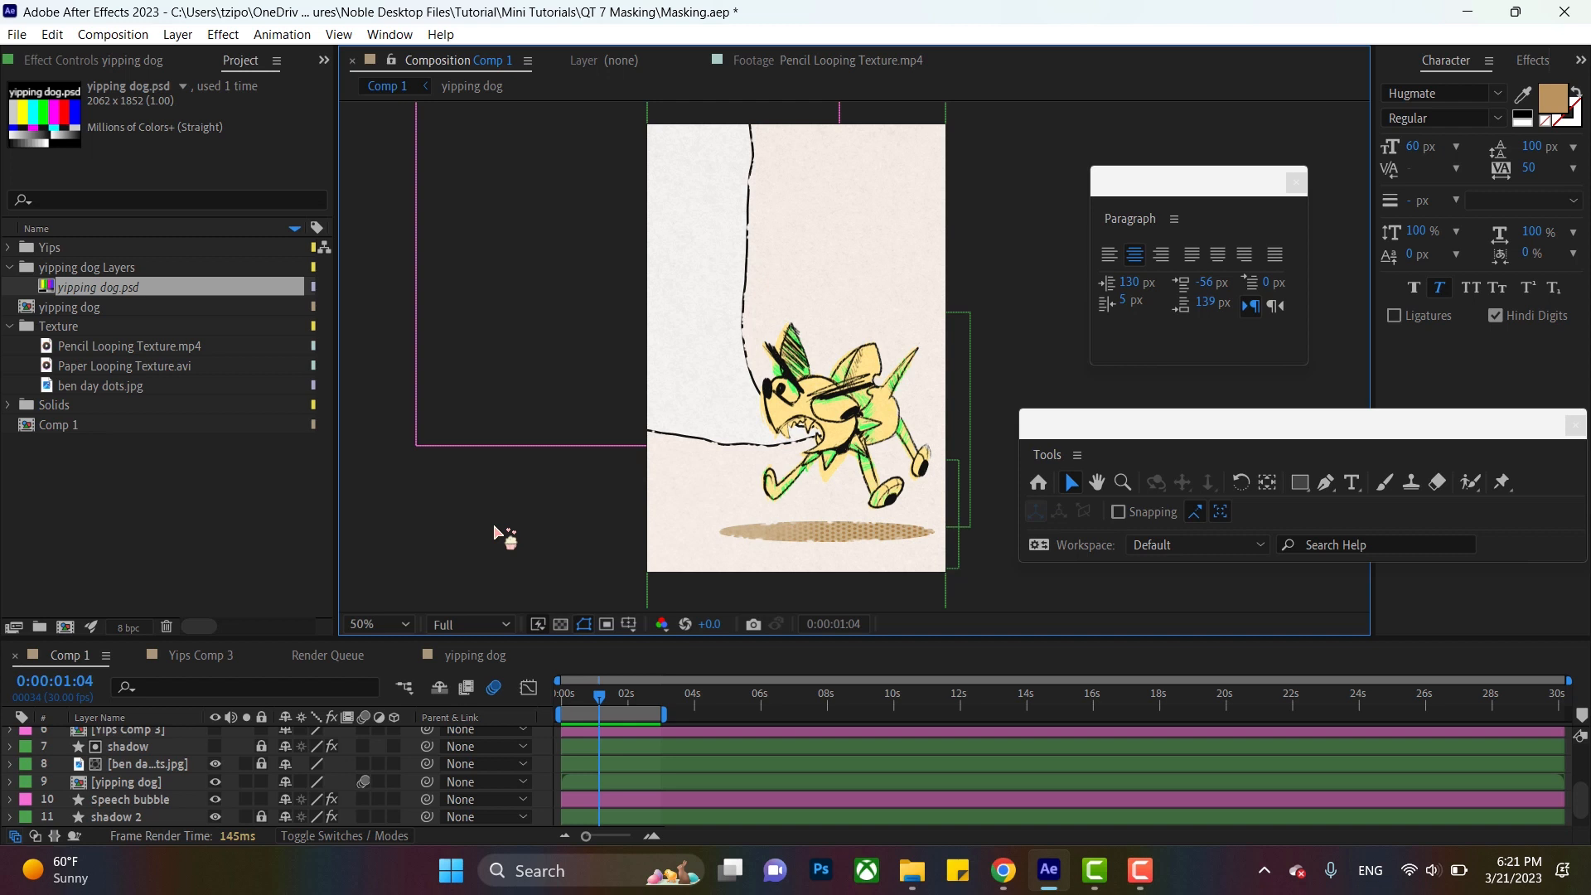
pyautogui.moveTo(282, 533)
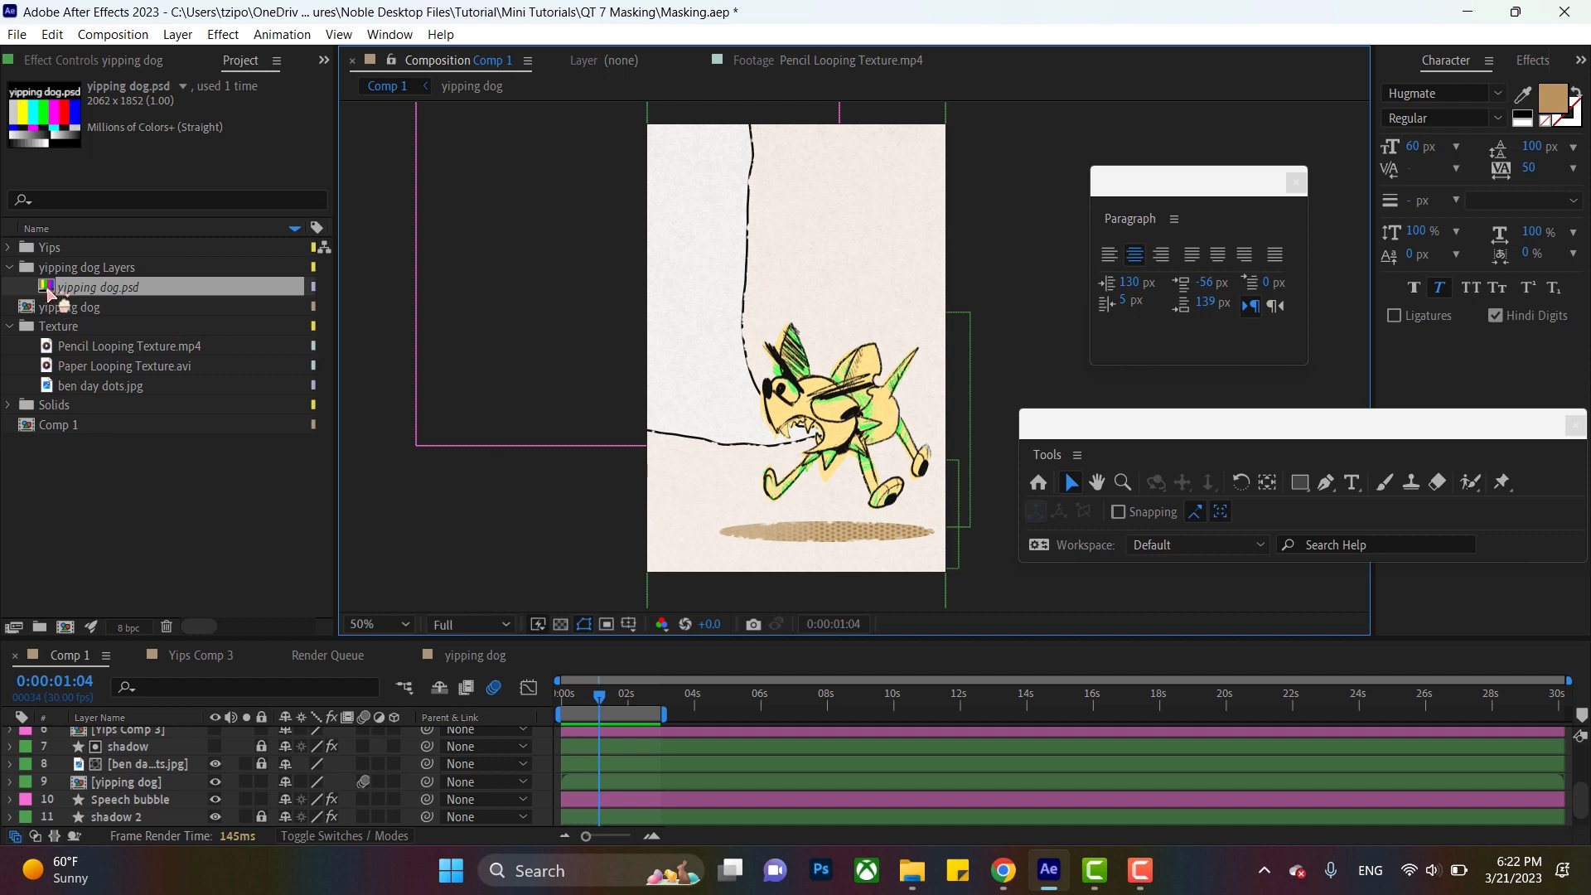
# - Replace yipping dog.psd footage with the yipping dog Photoshop file from Mini Tutorials
pyautogui.rightClick(97, 286)
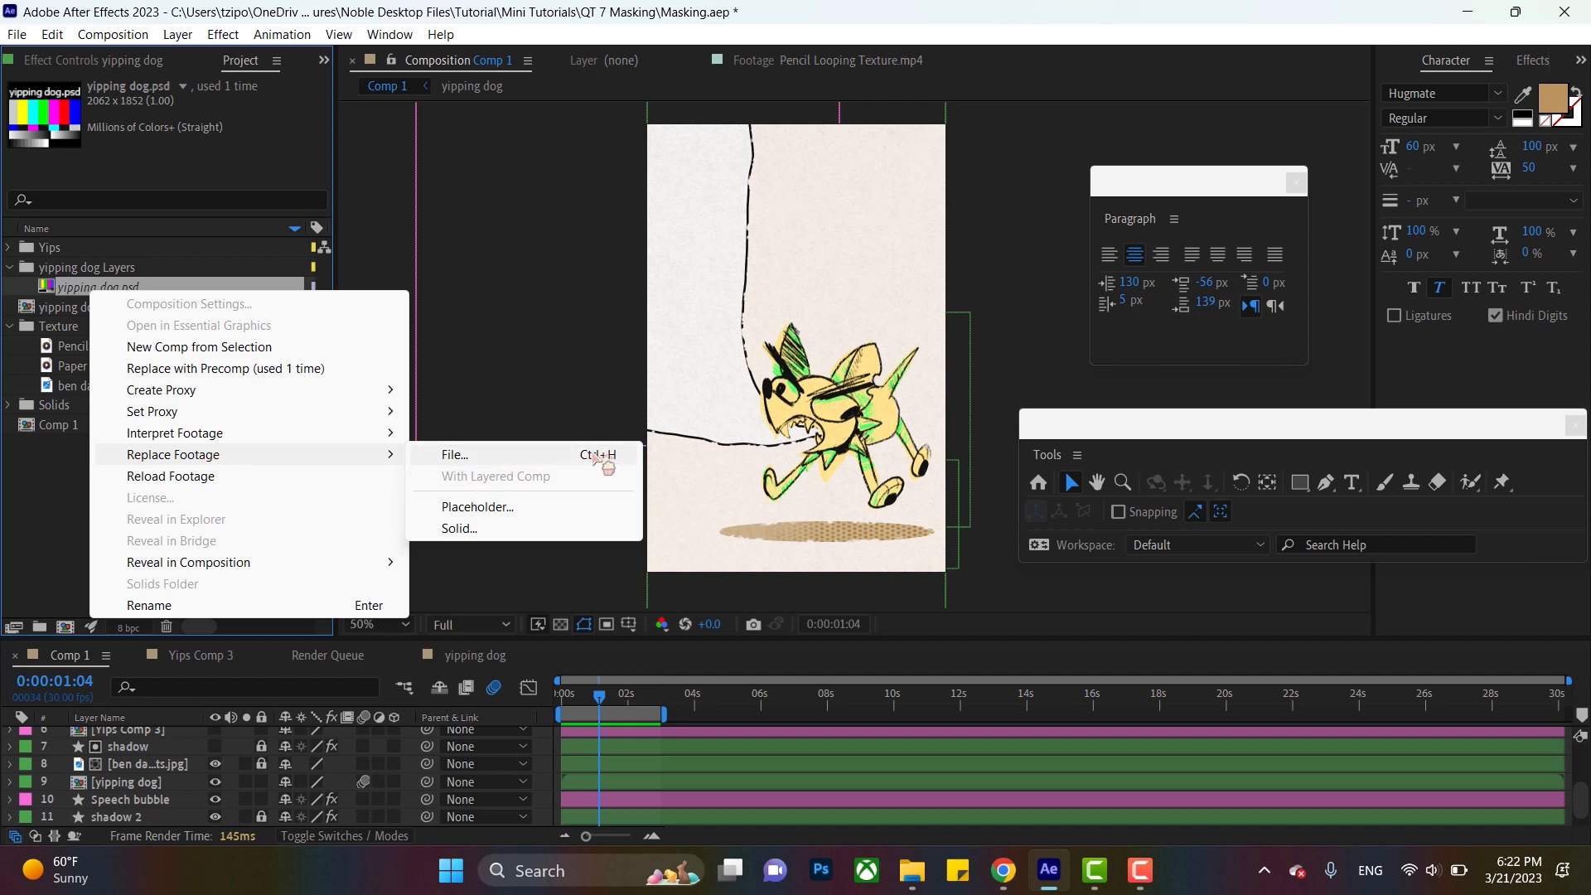
pyautogui.moveTo(532, 464)
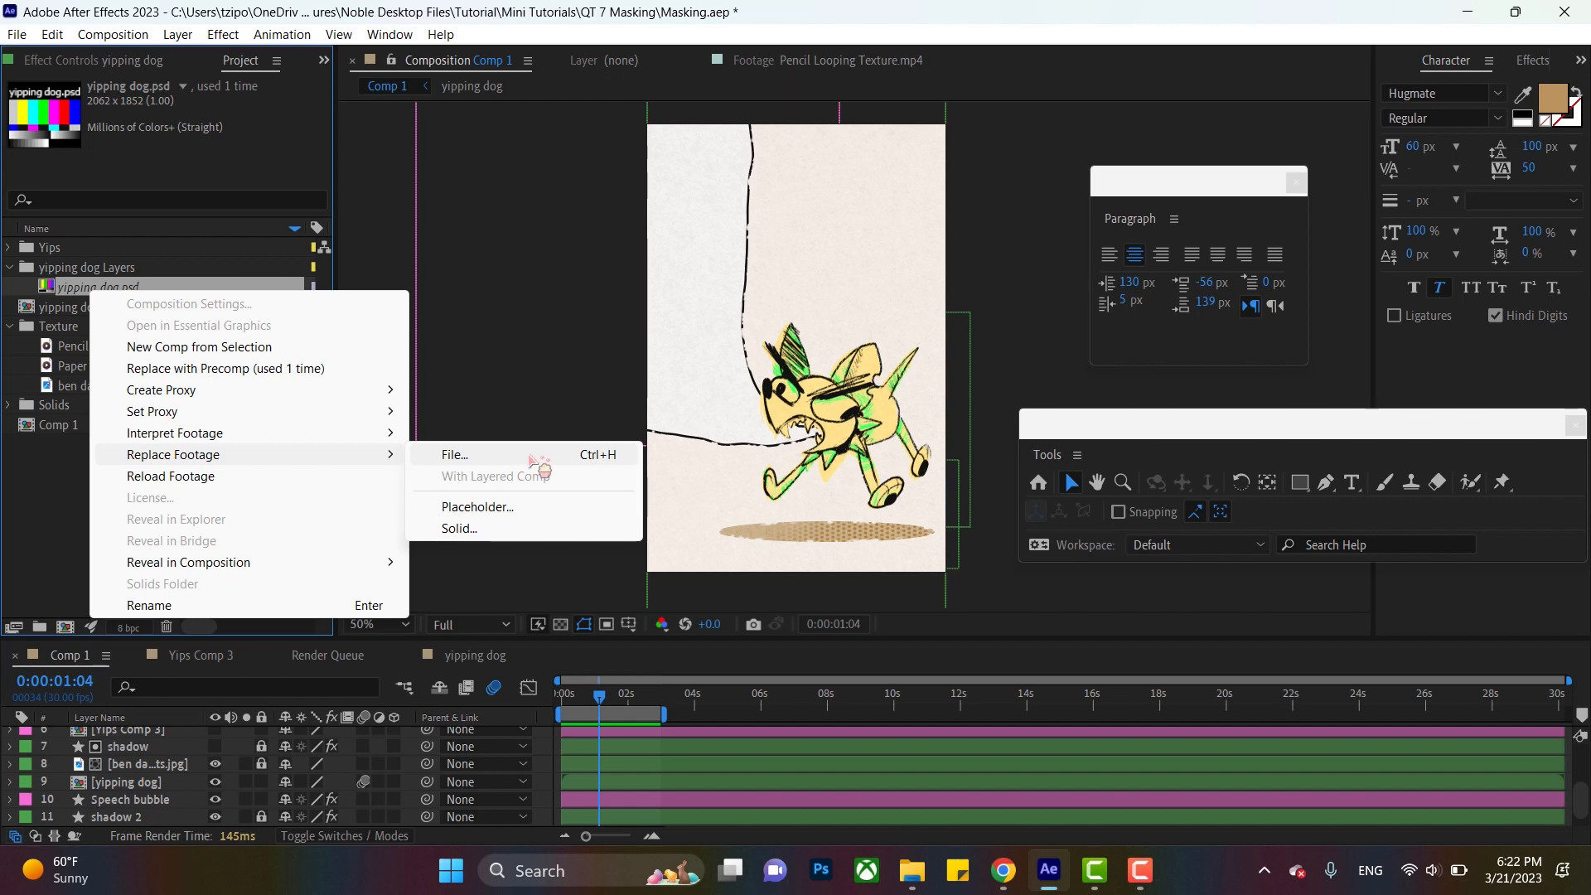
pyautogui.click(455, 454)
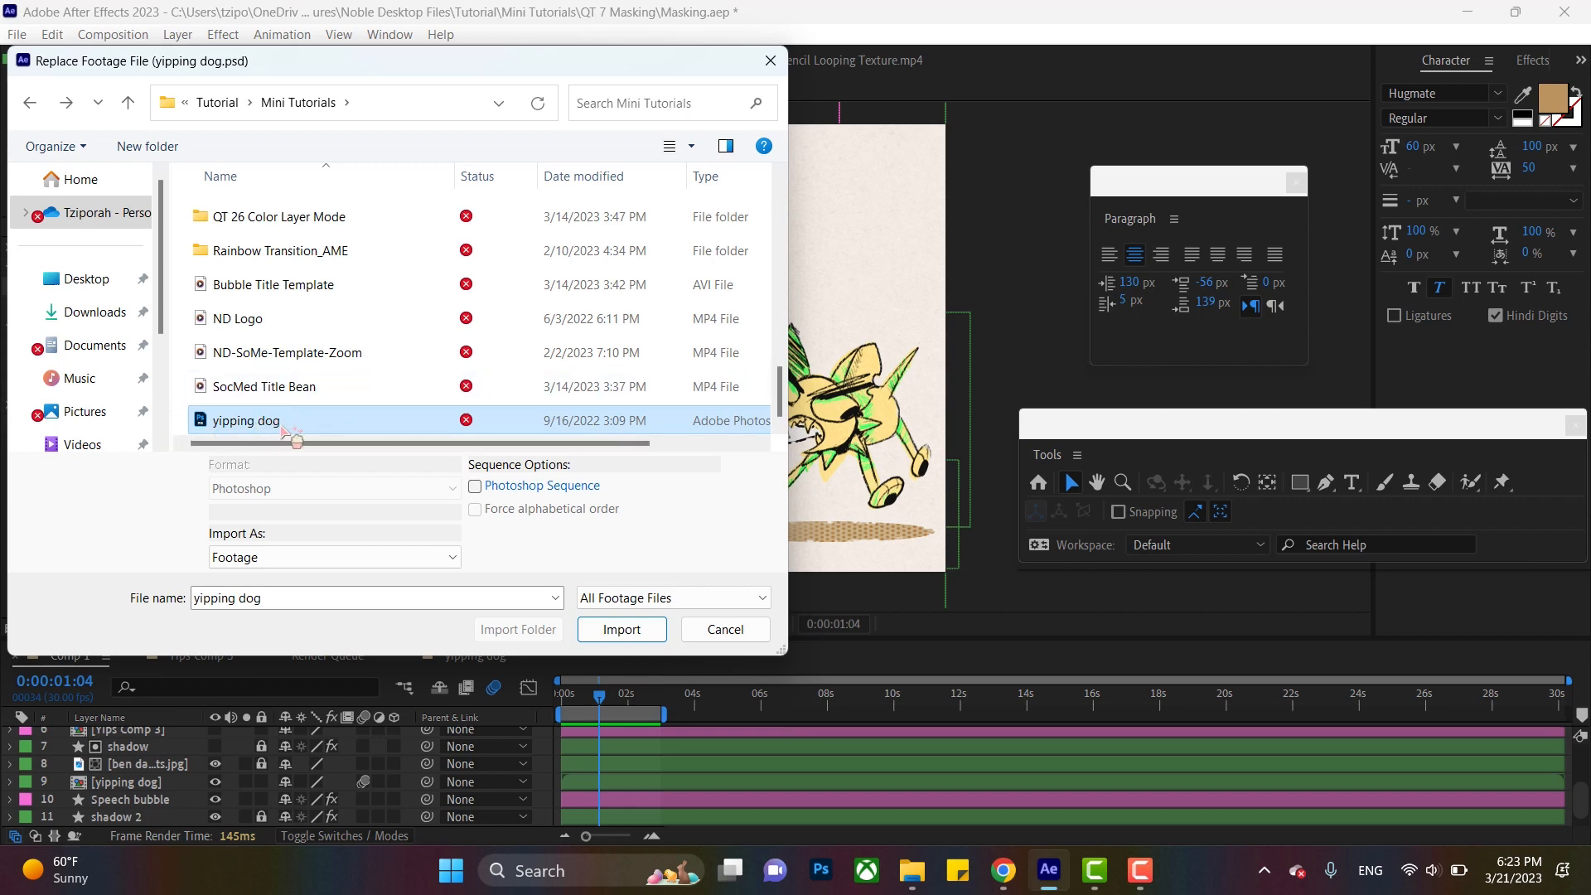
pyautogui.click(622, 630)
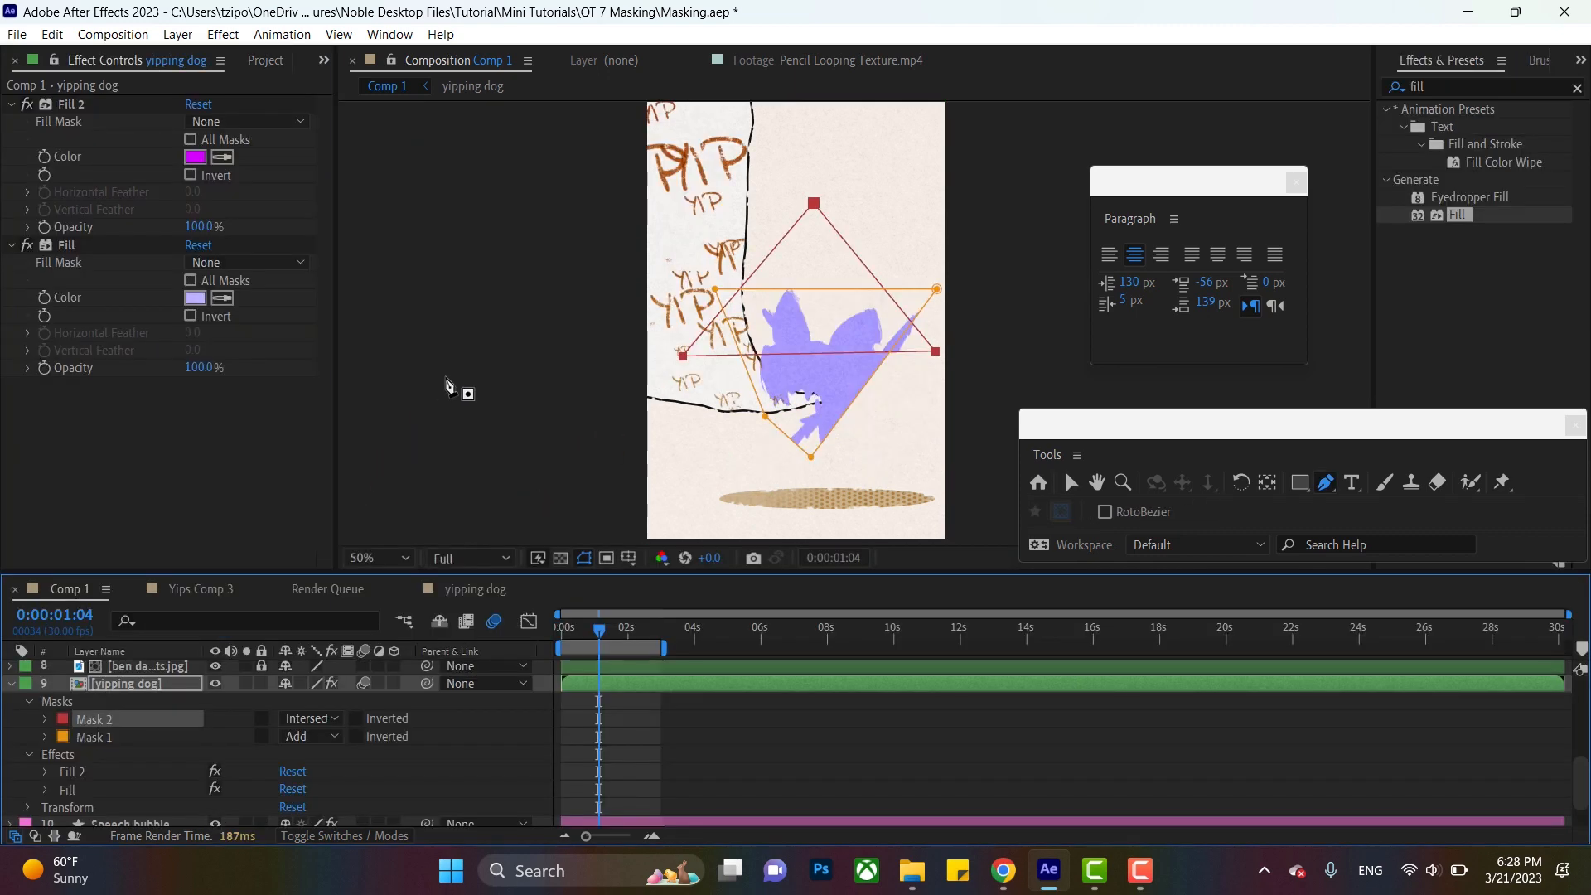
pyautogui.moveTo(955, 178)
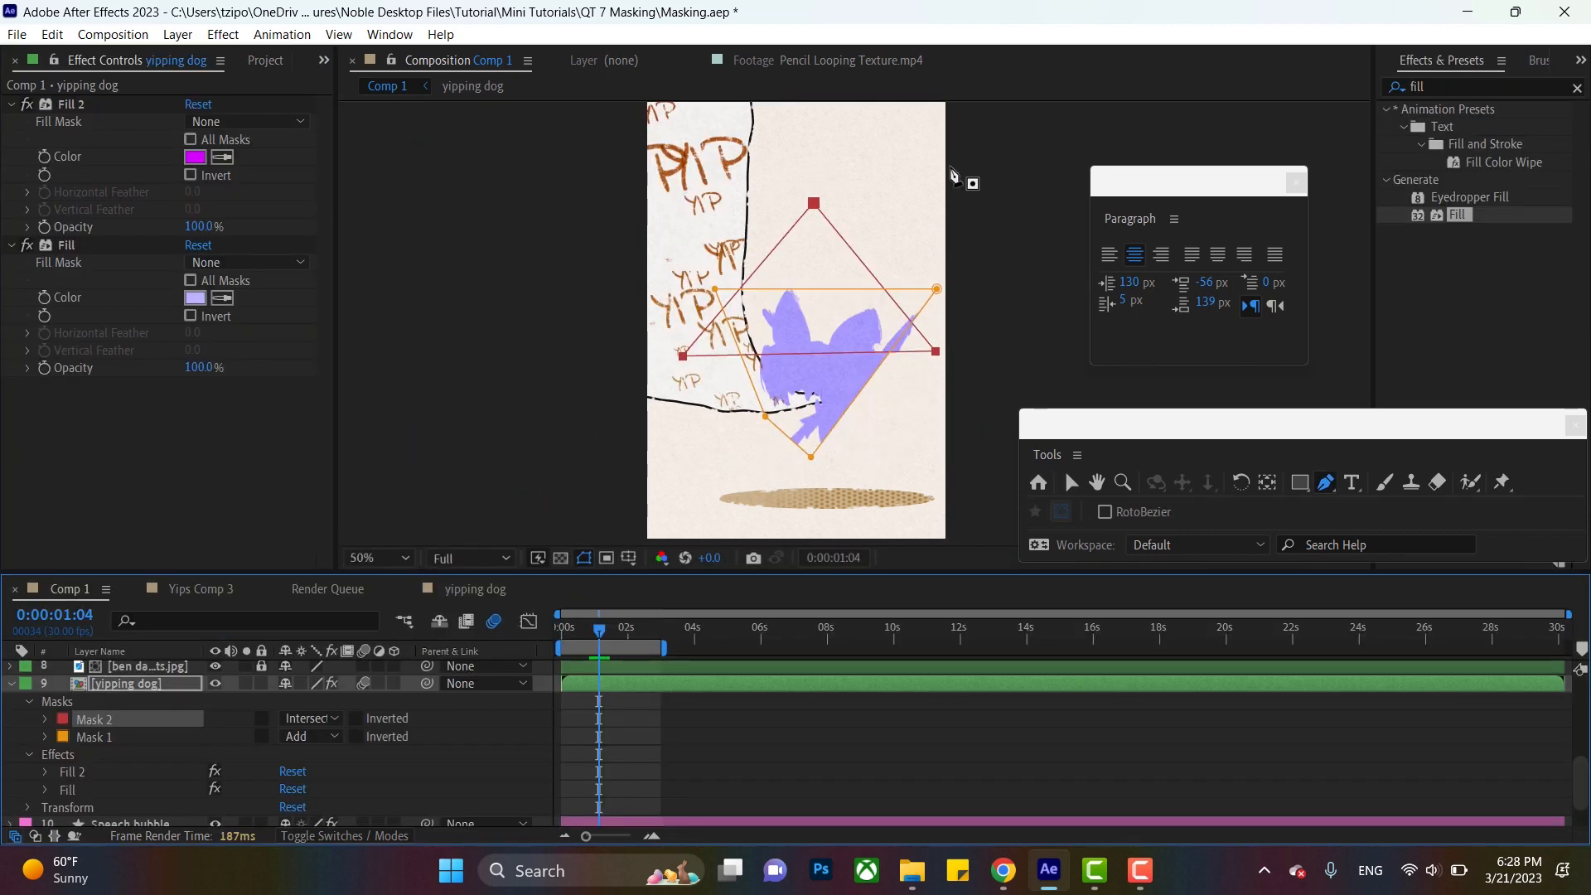
pyautogui.moveTo(716, 292)
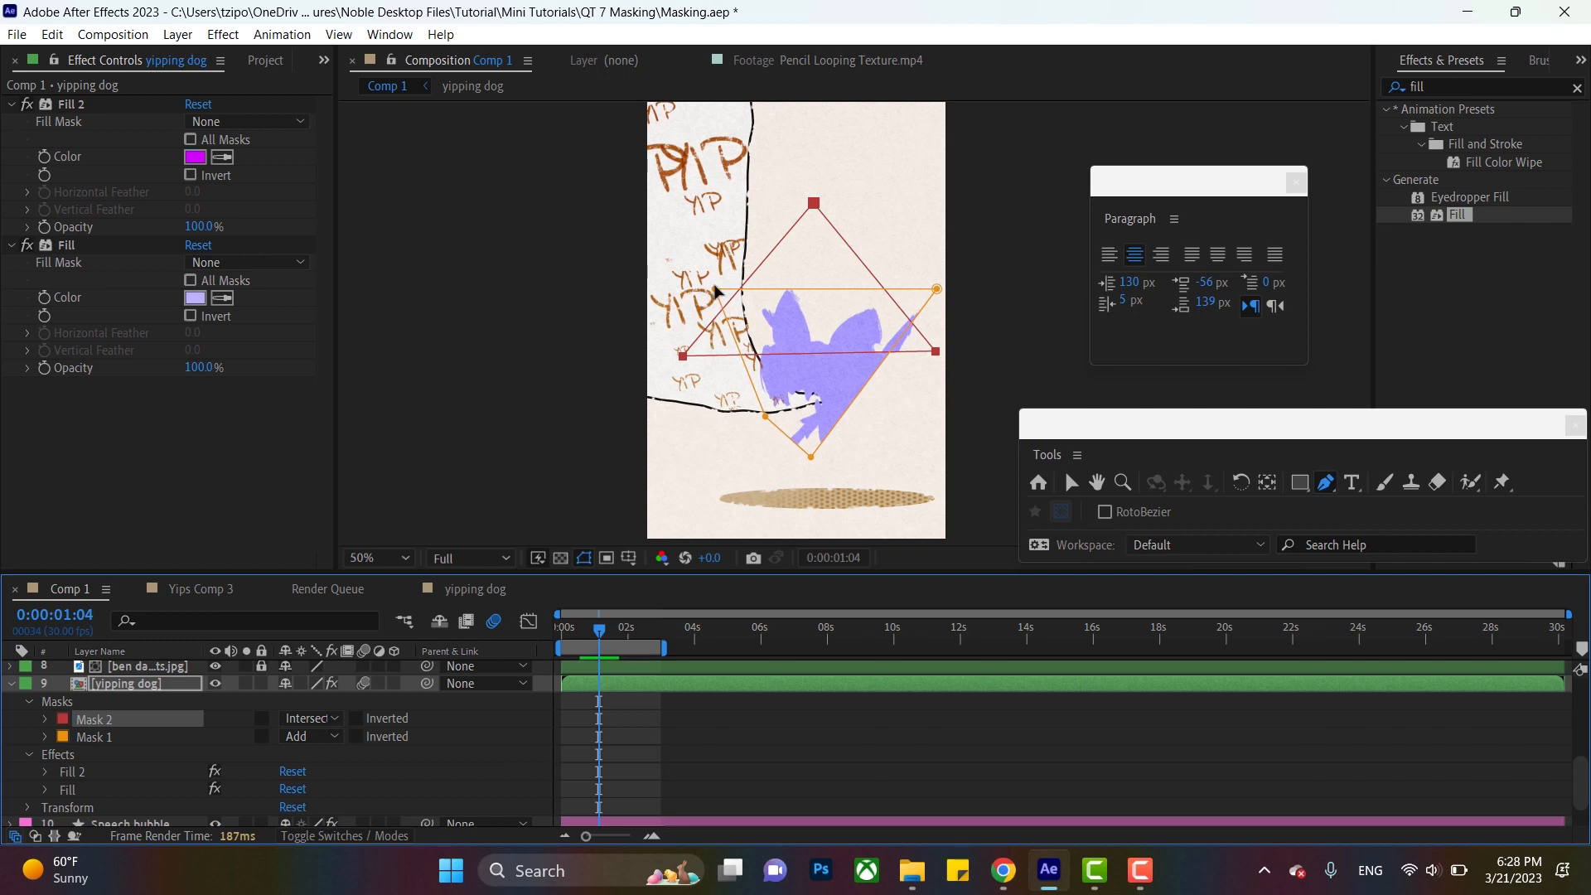
pyautogui.moveTo(869, 385)
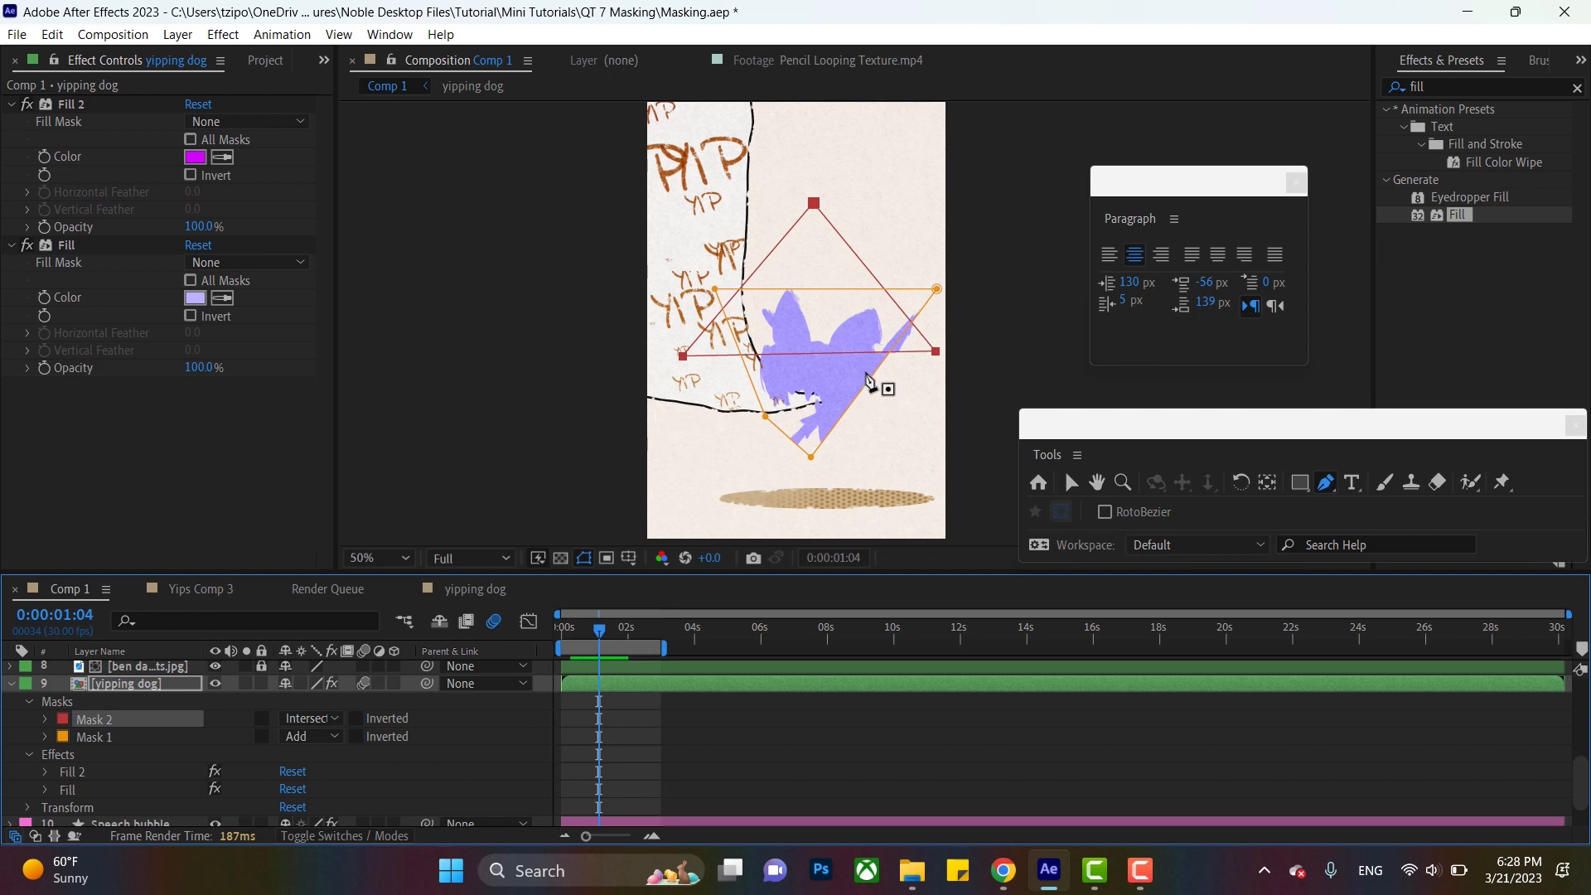
pyautogui.moveTo(531, 345)
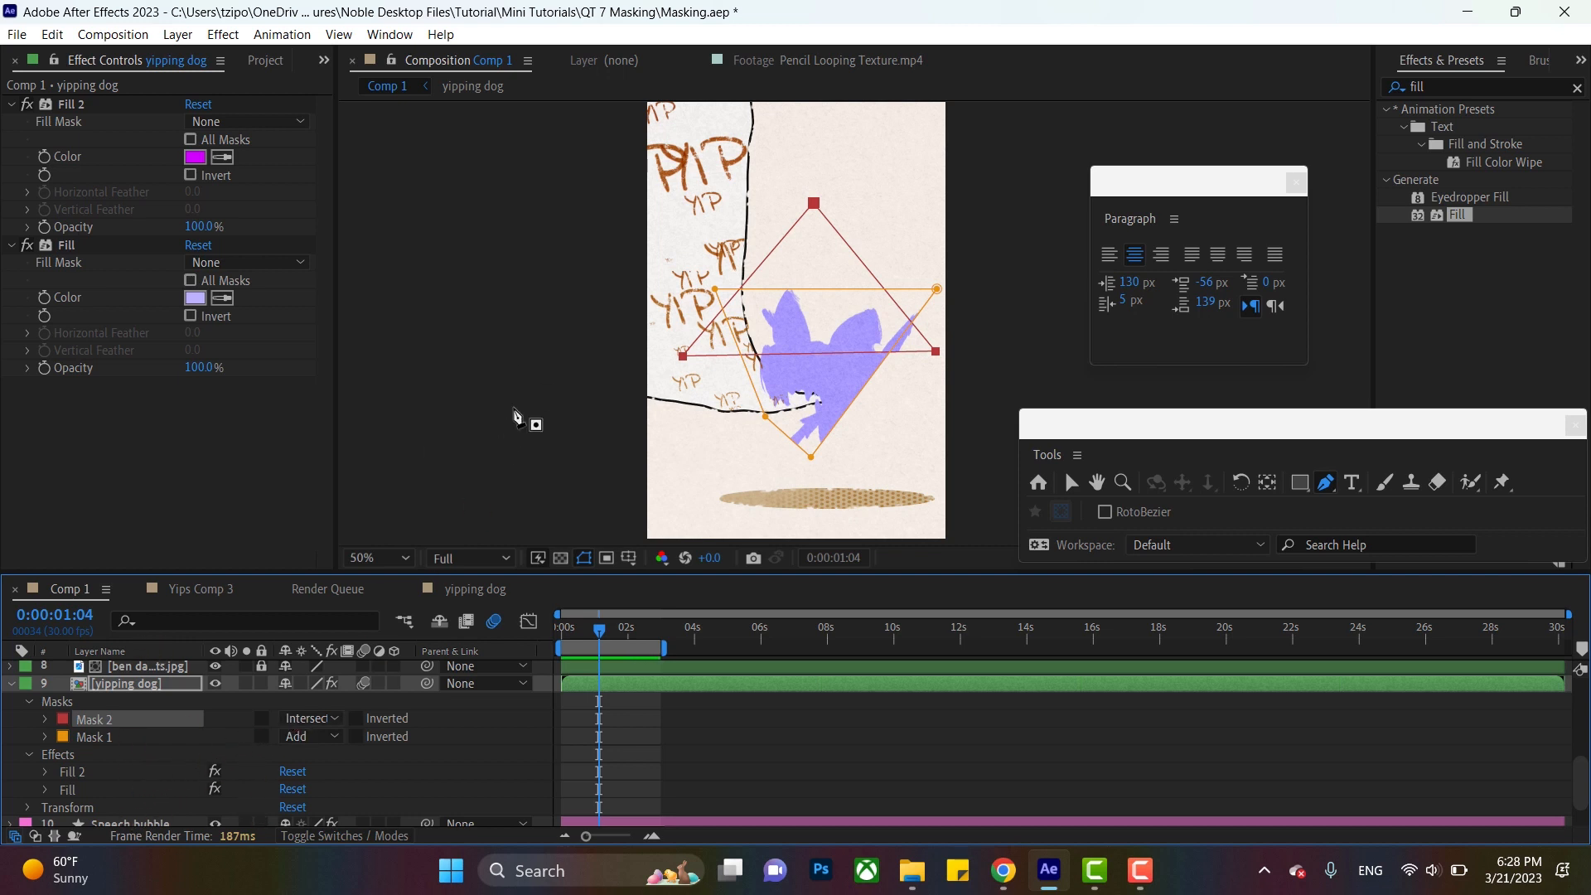
pyautogui.moveTo(547, 368)
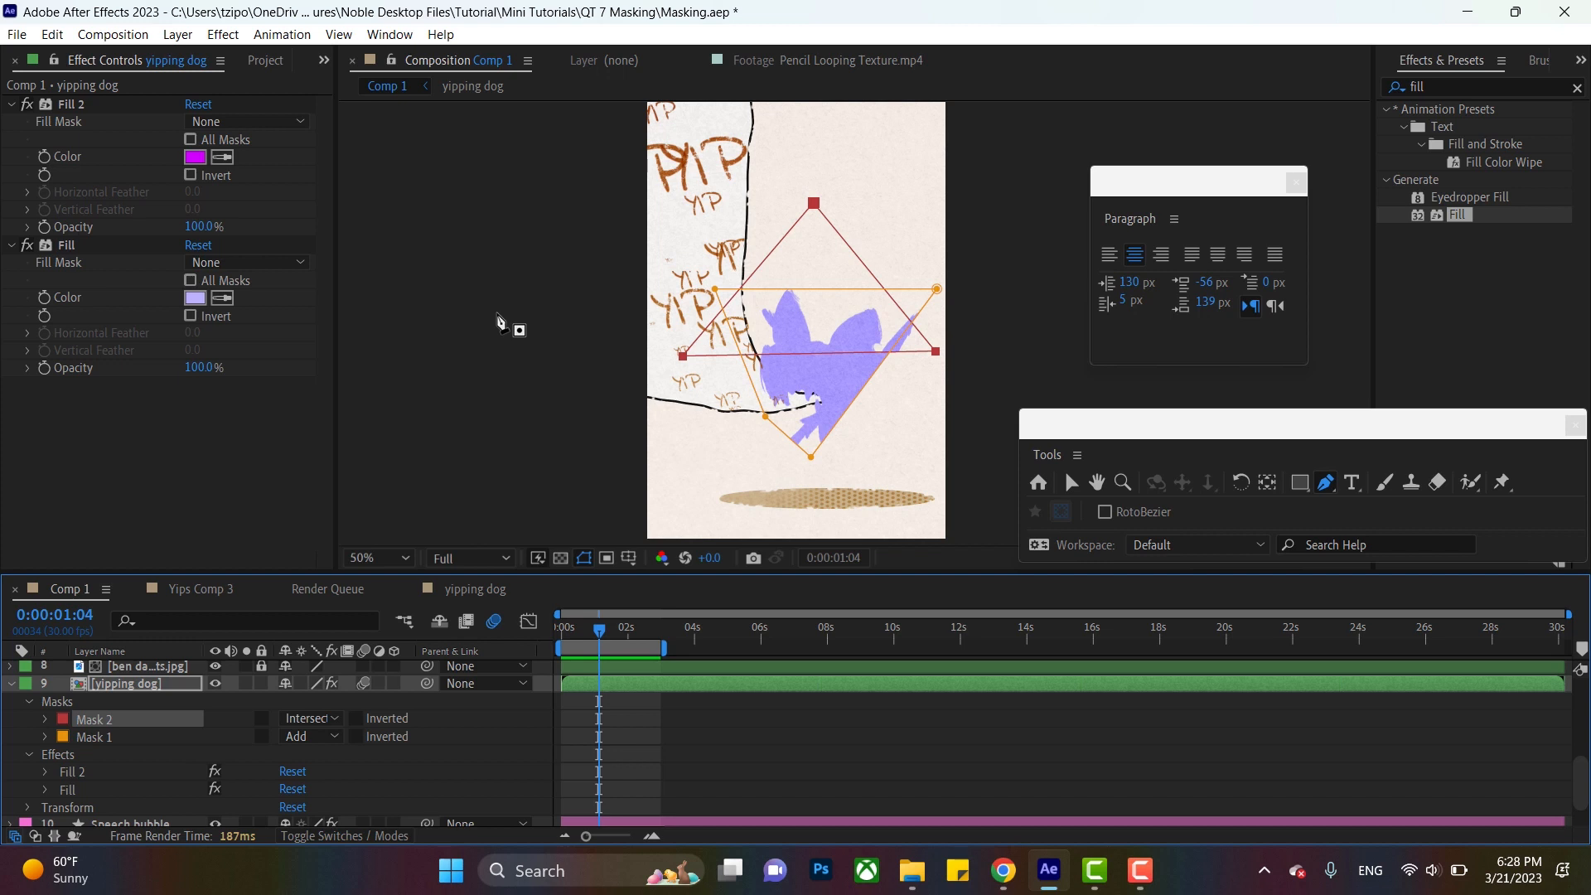
# - With the Selection tool, move Fill 2 beneath Fill in the yipping dog layer's effects
pyautogui.click(1073, 482)
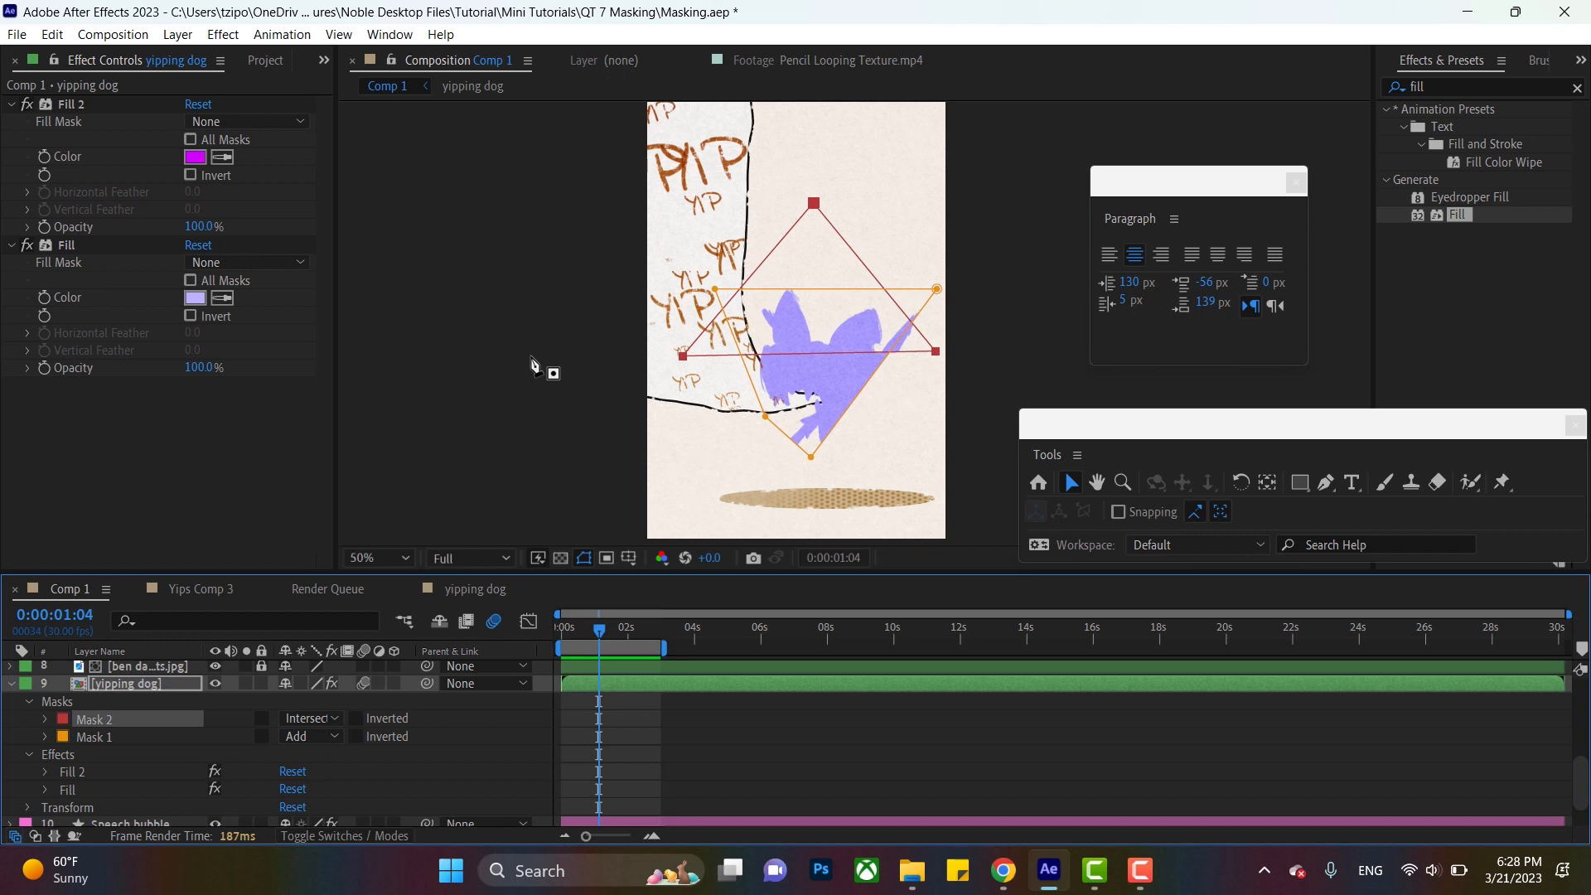
pyautogui.moveTo(124, 706)
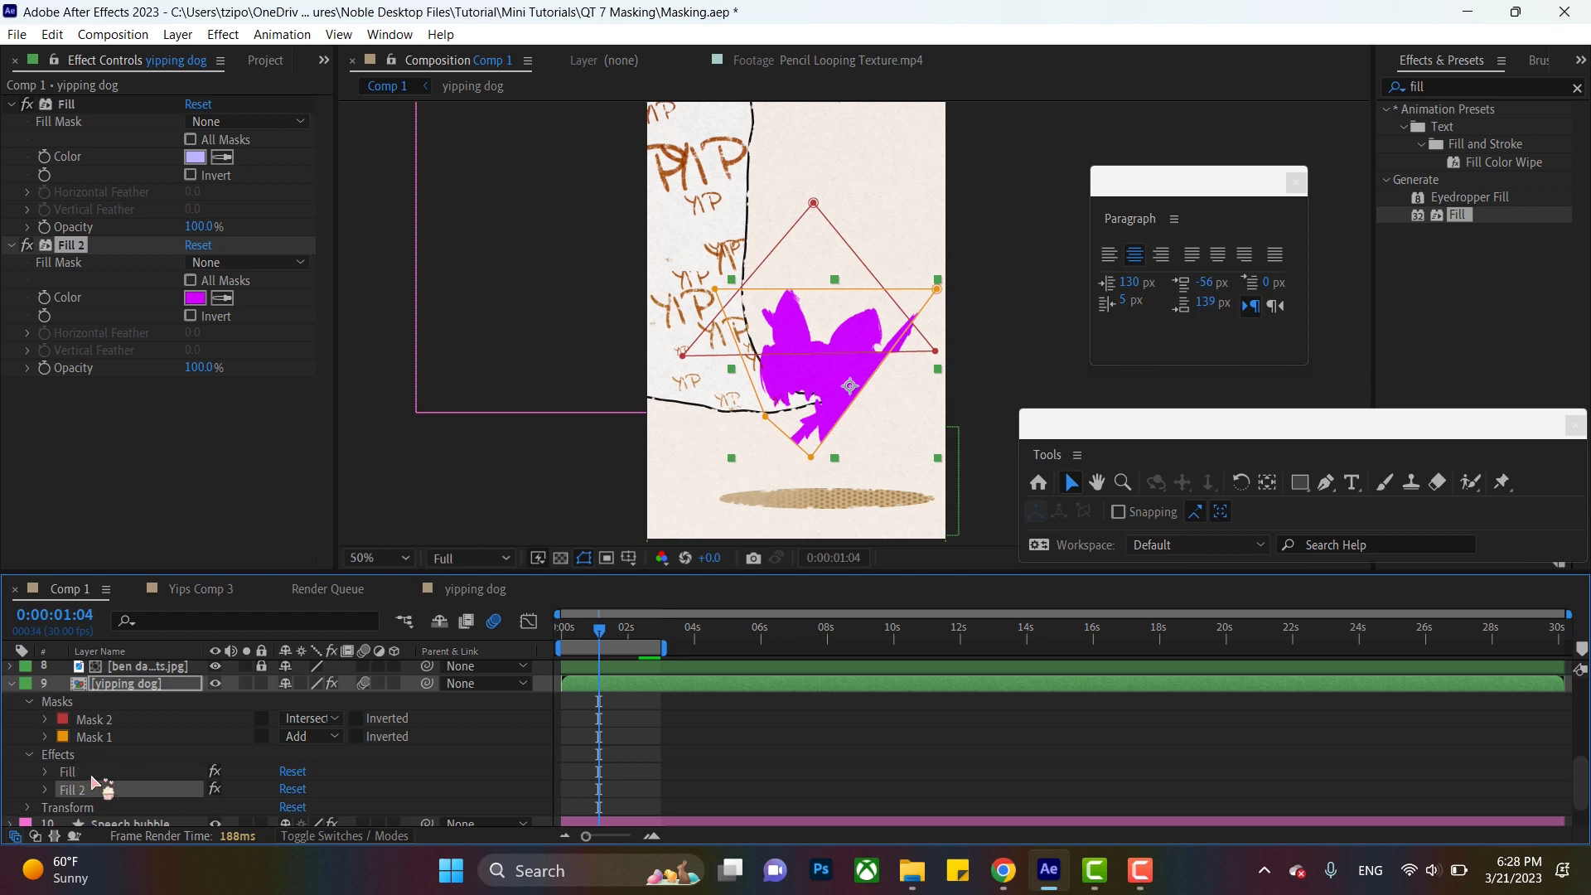
pyautogui.click(92, 736)
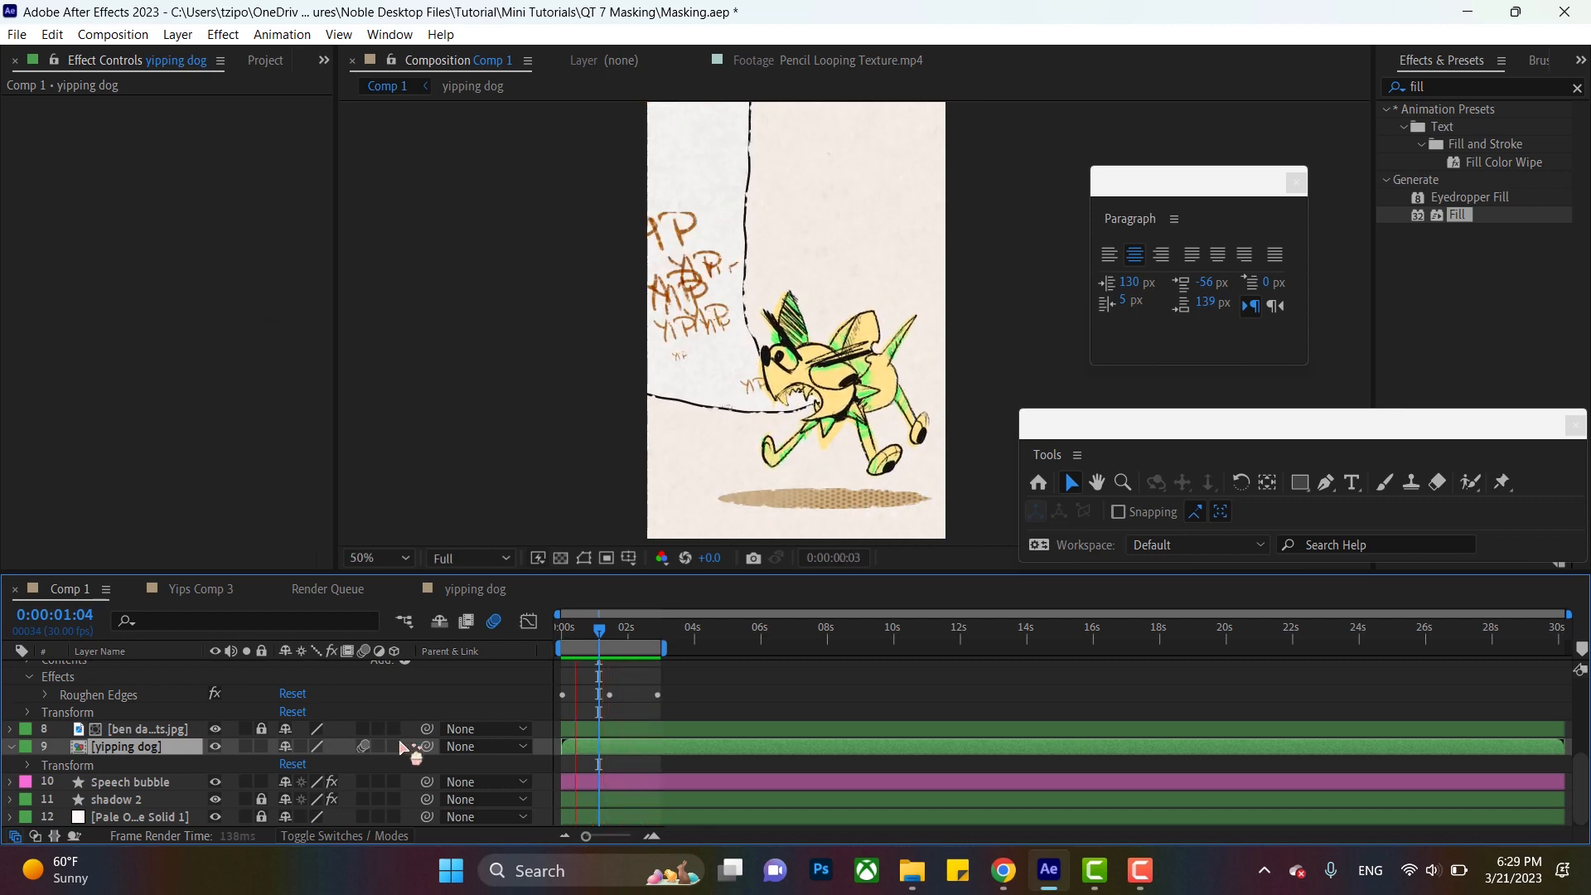
# - Collapse the yipping dog layer's properties in the Comp 1 timeline
pyautogui.click(630, 634)
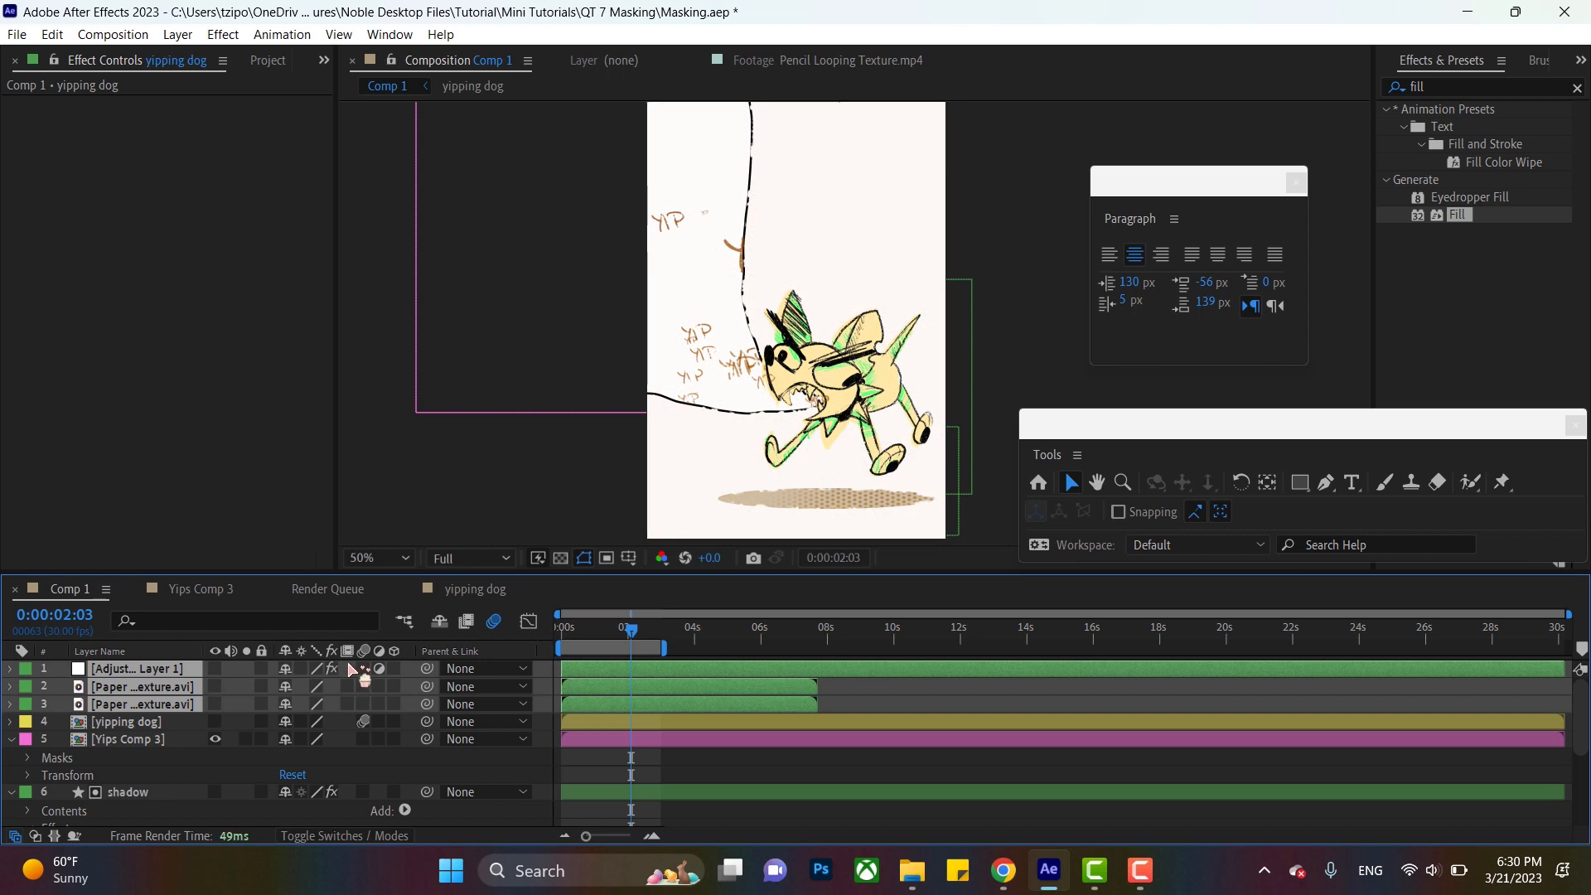
# - Empty the 10.5 GB disk cache from Media & Disk Cache preferences and confirm
pyautogui.click(53, 34)
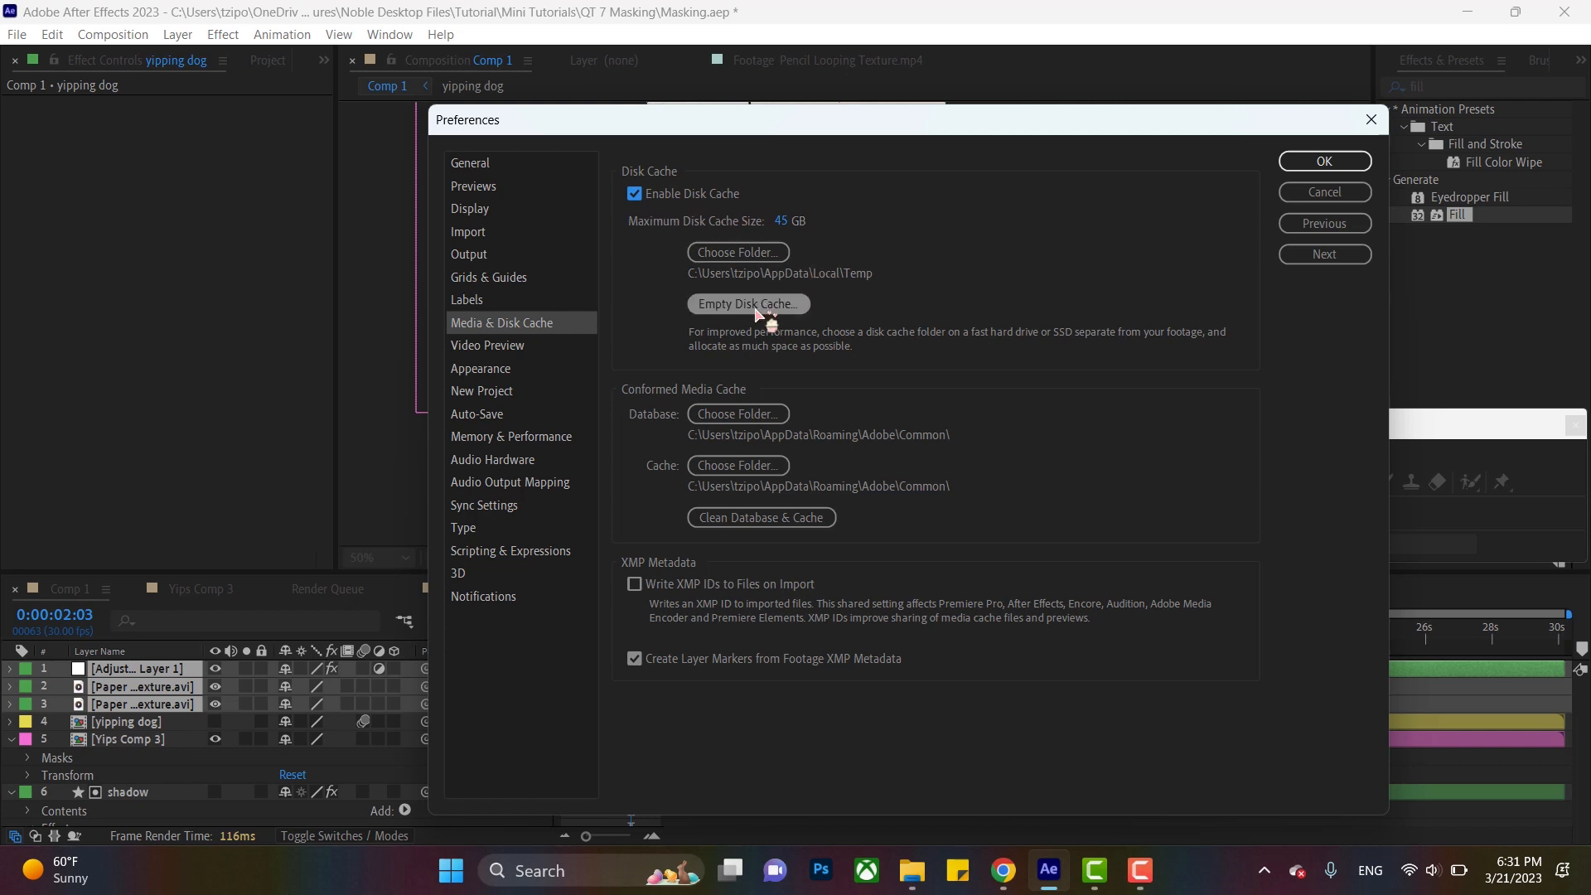
pyautogui.click(748, 304)
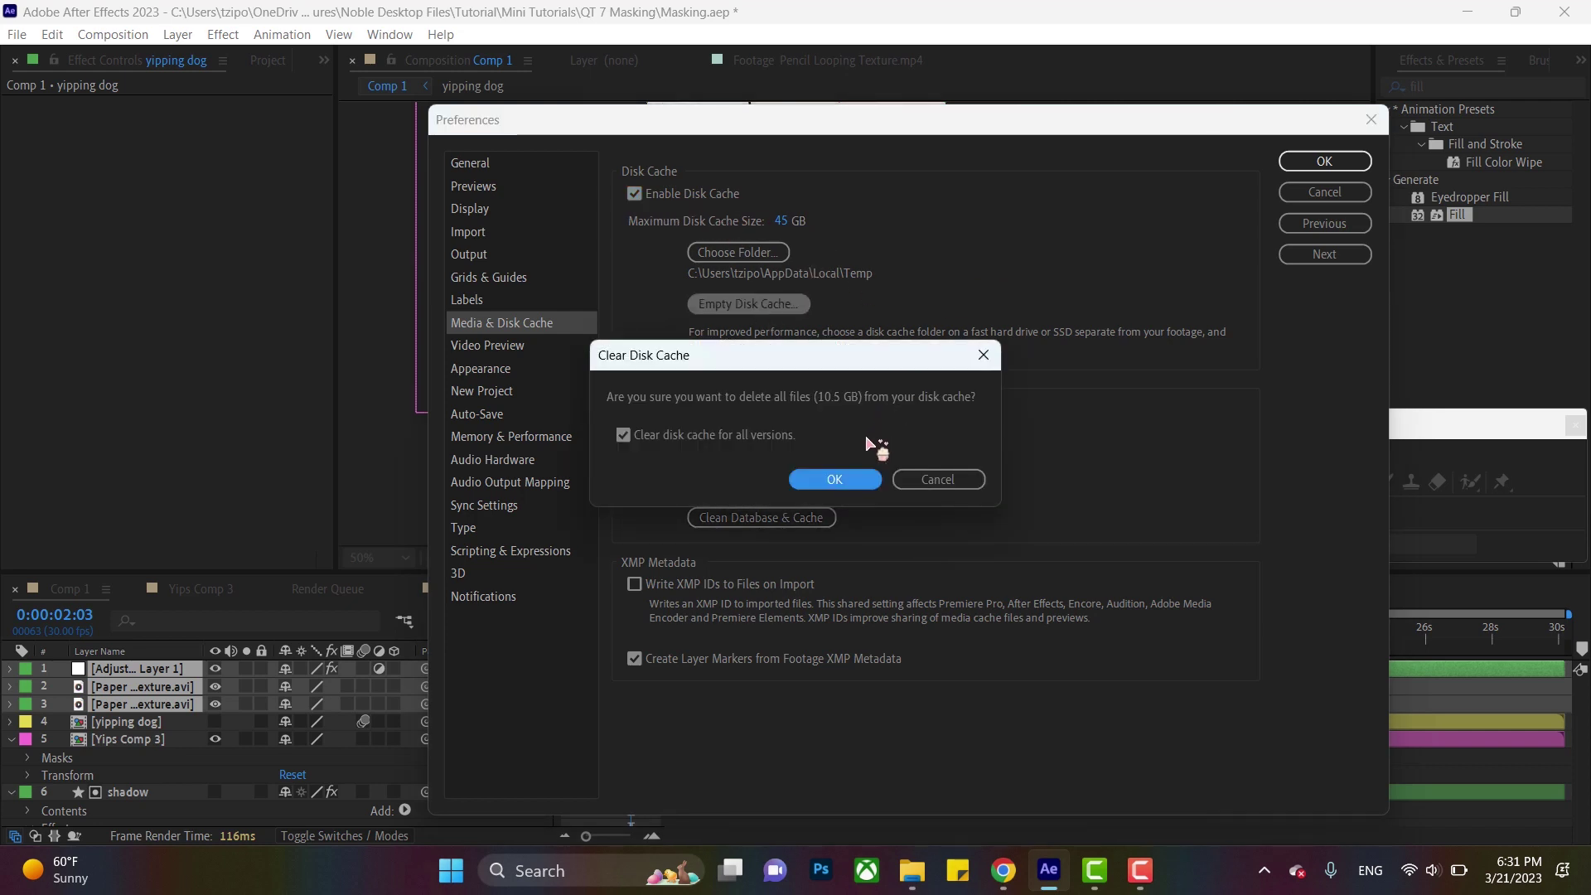
pyautogui.click(834, 479)
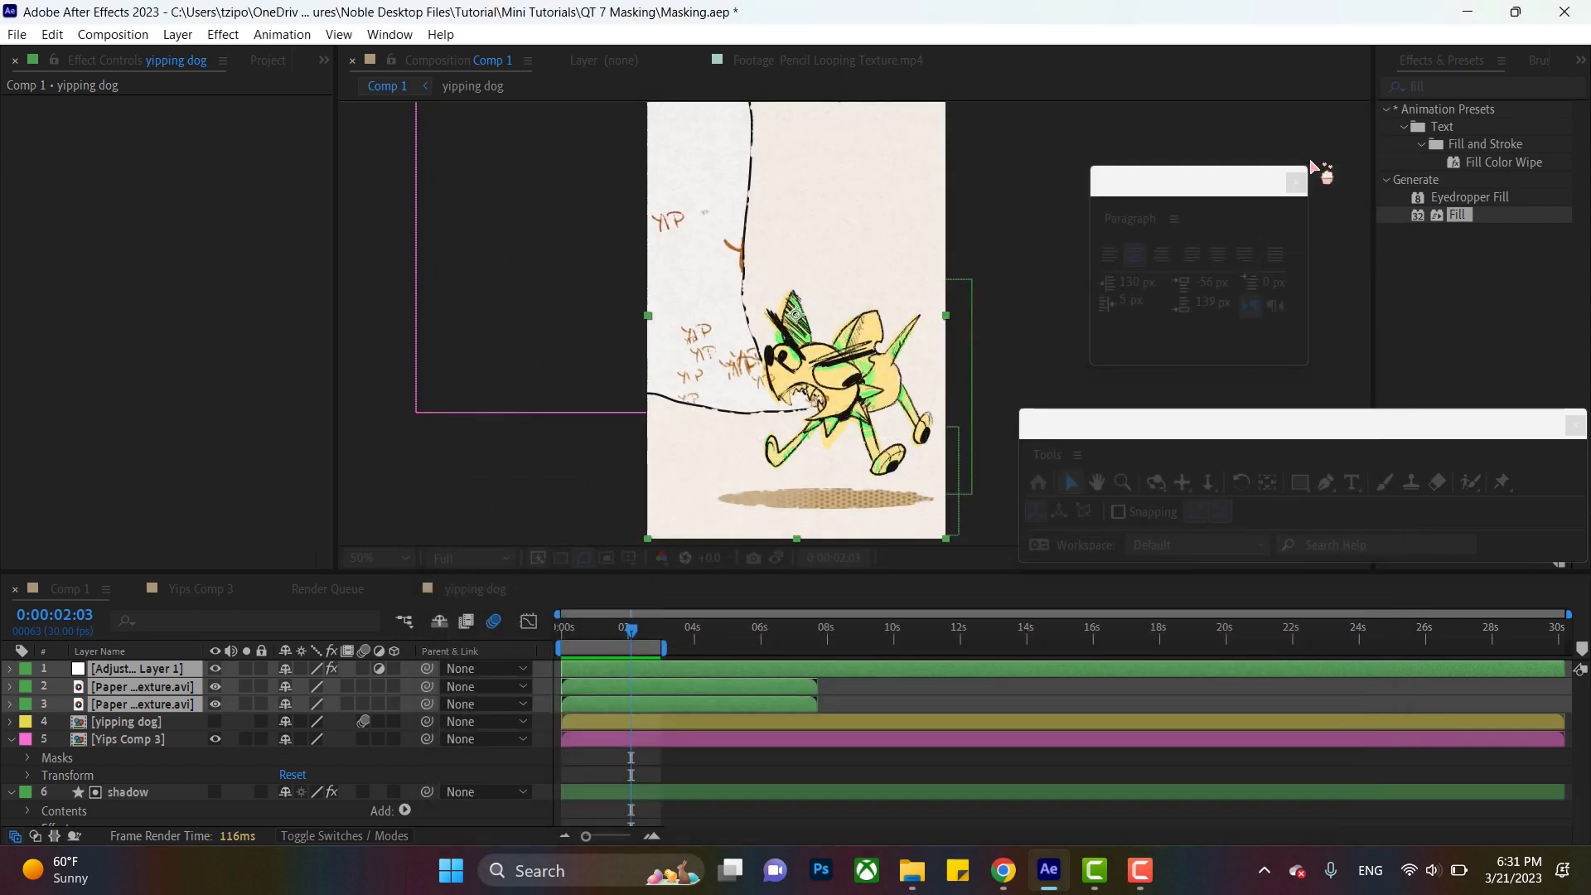
pyautogui.moveTo(1011, 209)
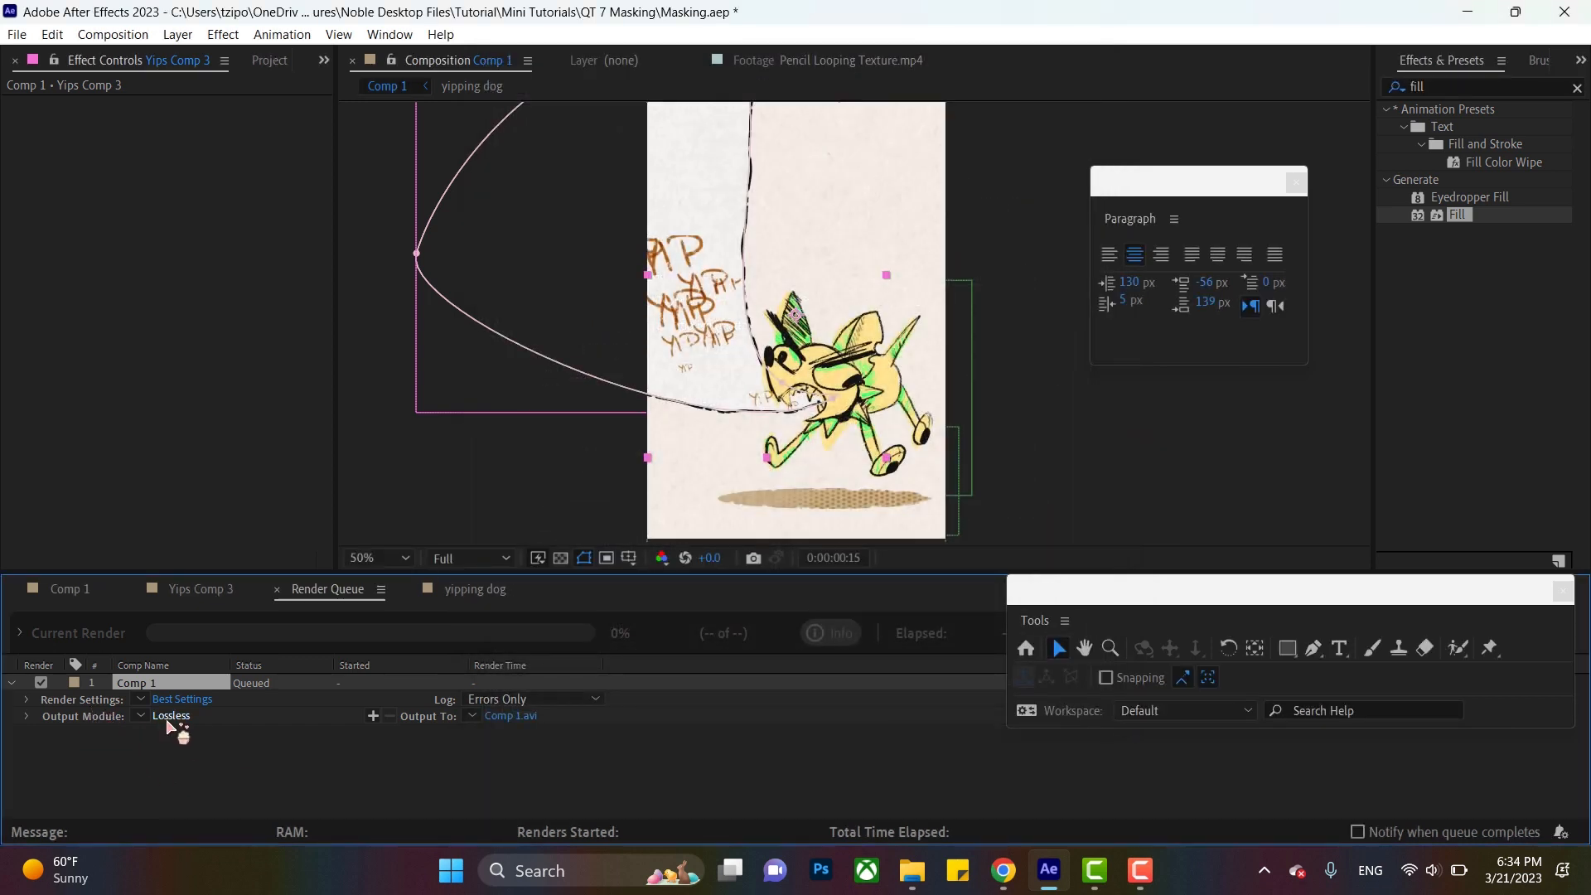
pyautogui.click(170, 716)
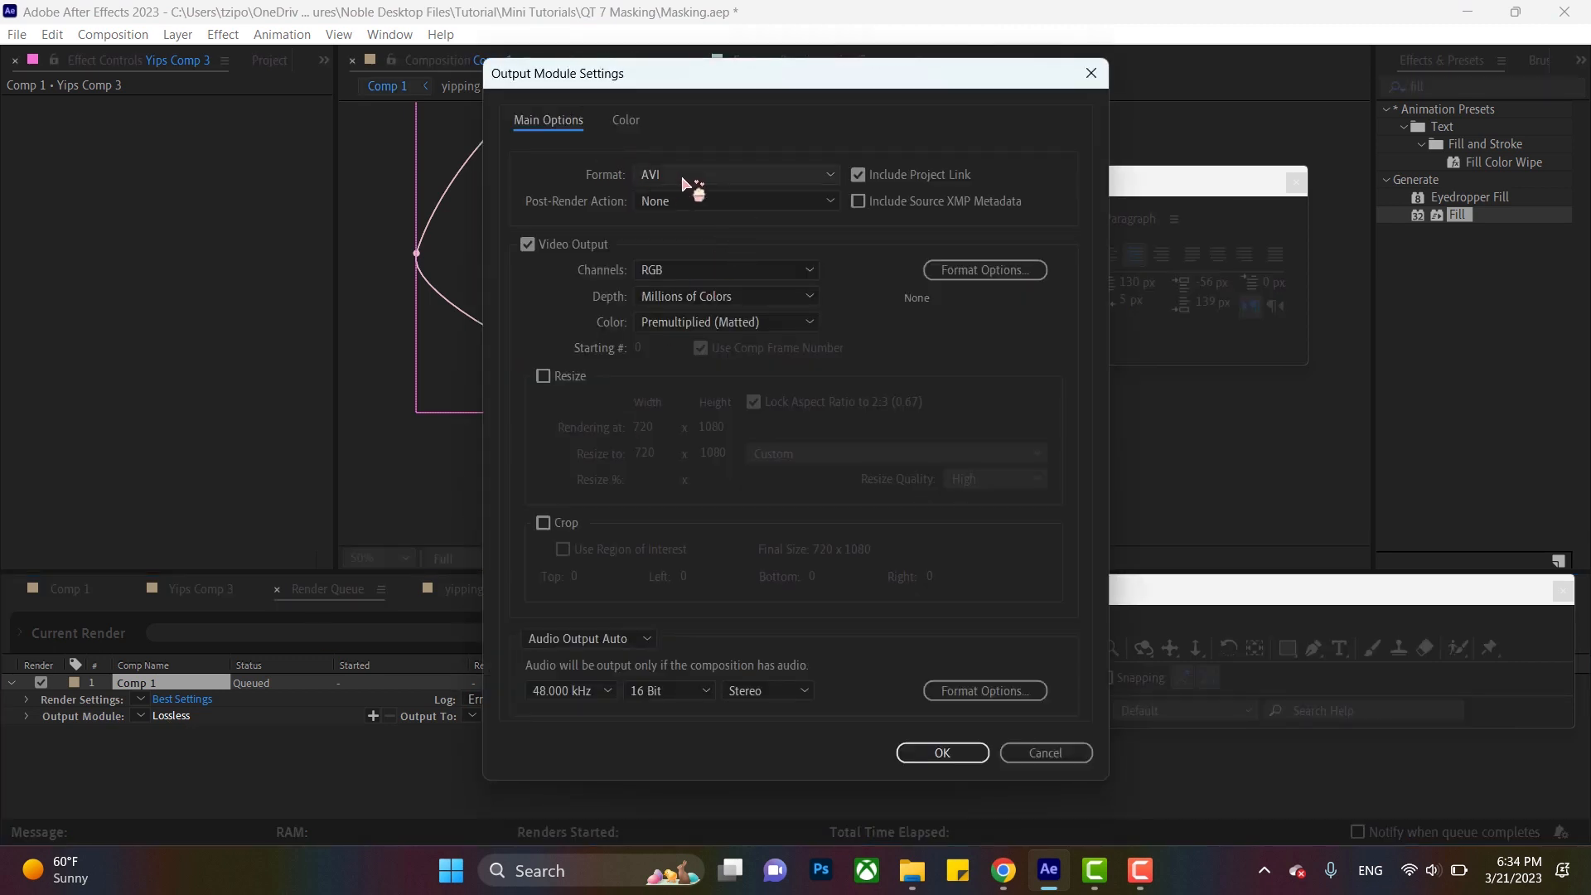
pyautogui.click(736, 174)
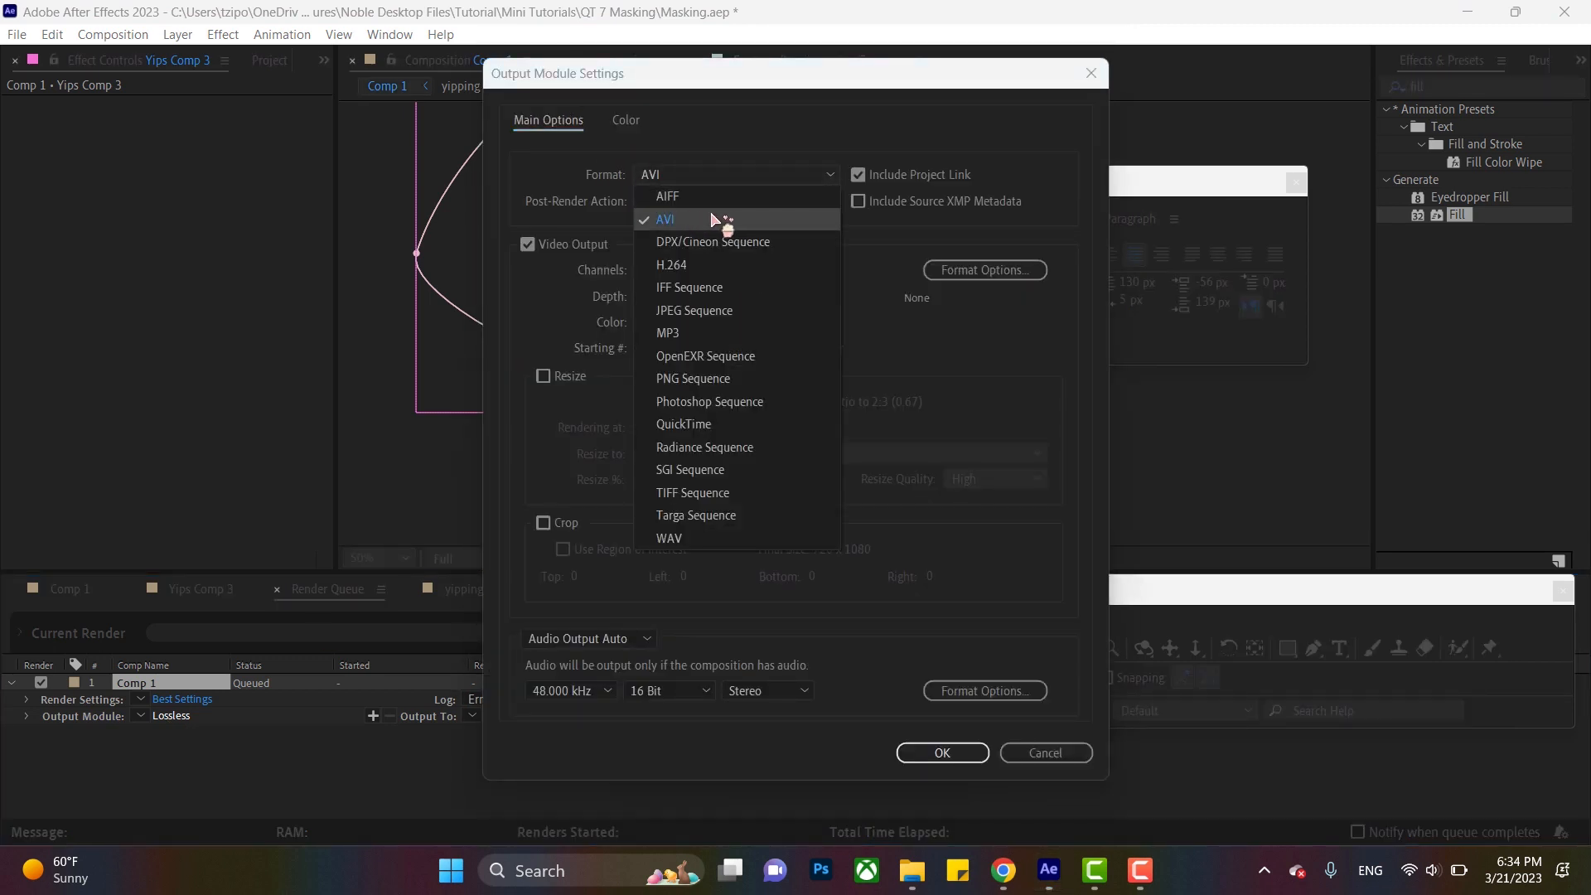
pyautogui.moveTo(734, 222)
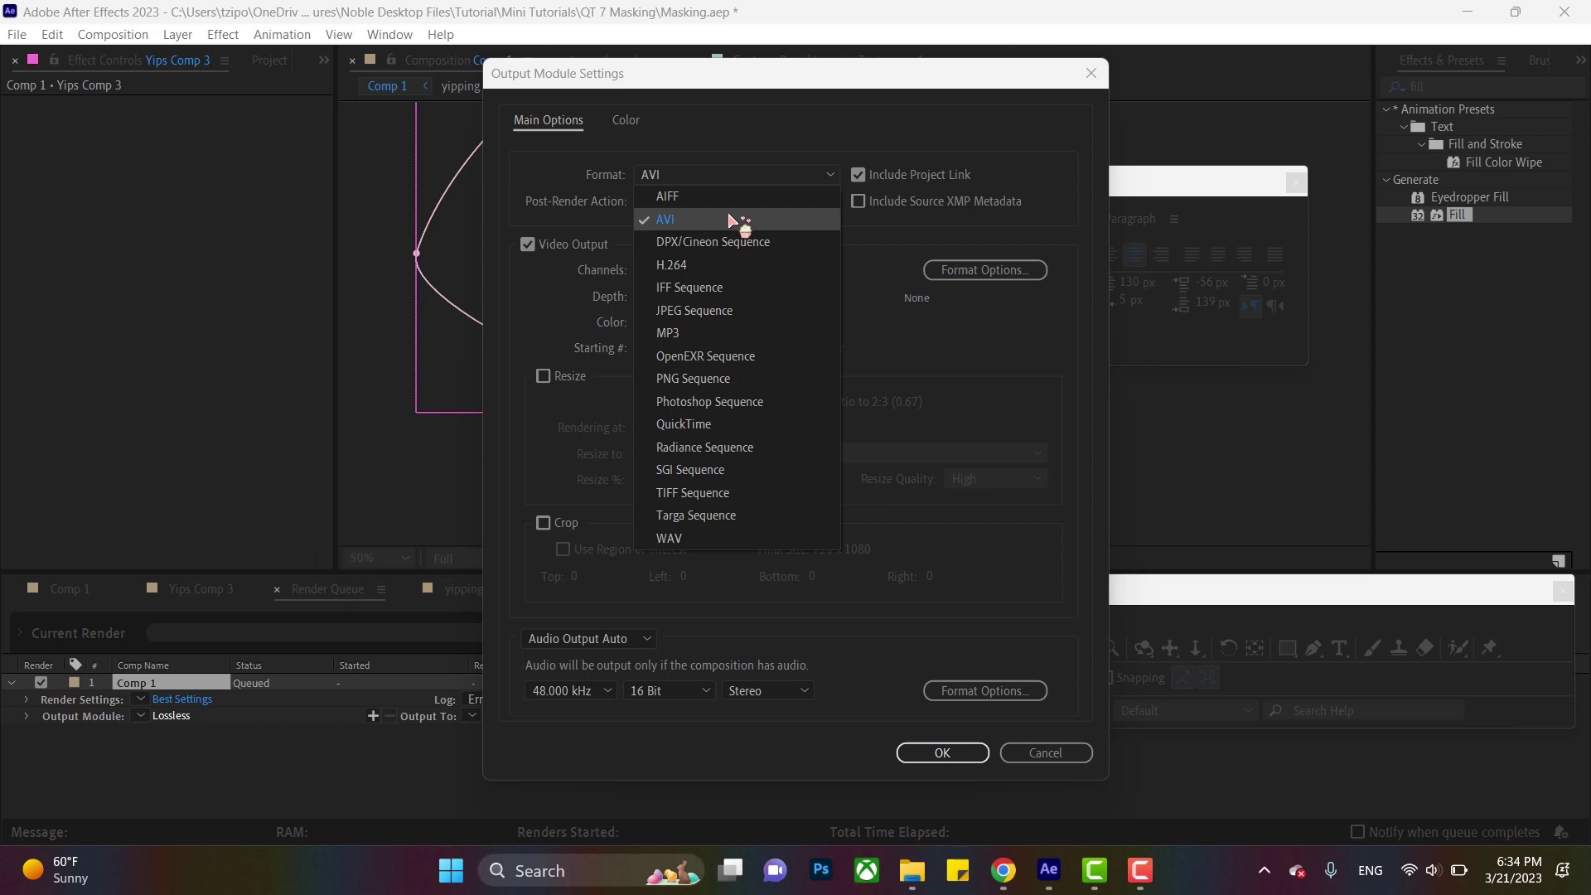
pyautogui.moveTo(703, 269)
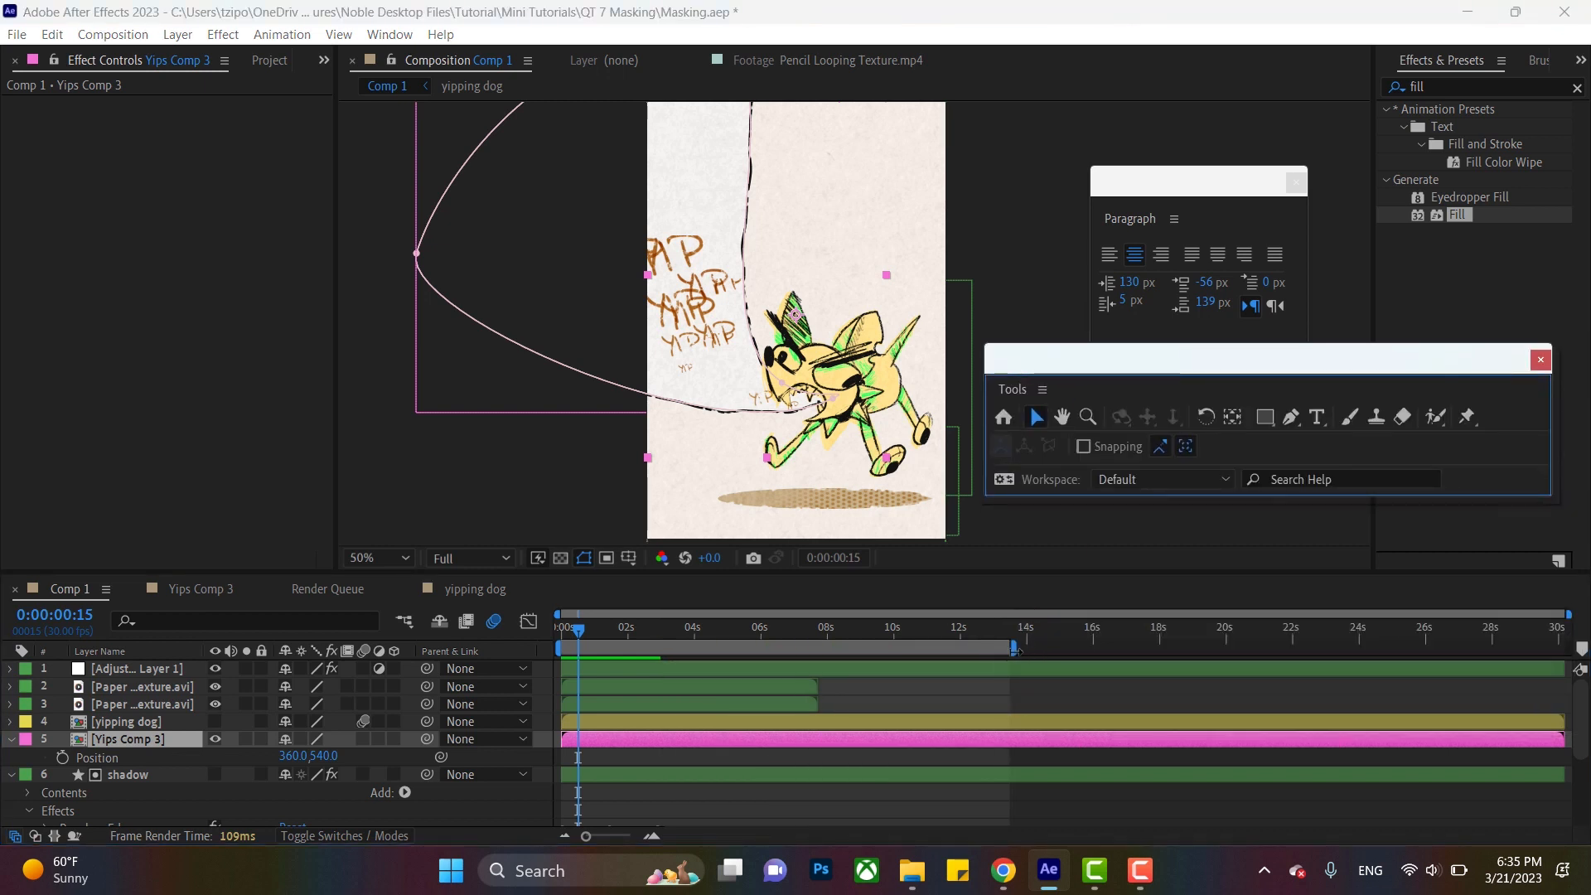
pyautogui.moveTo(1015, 650)
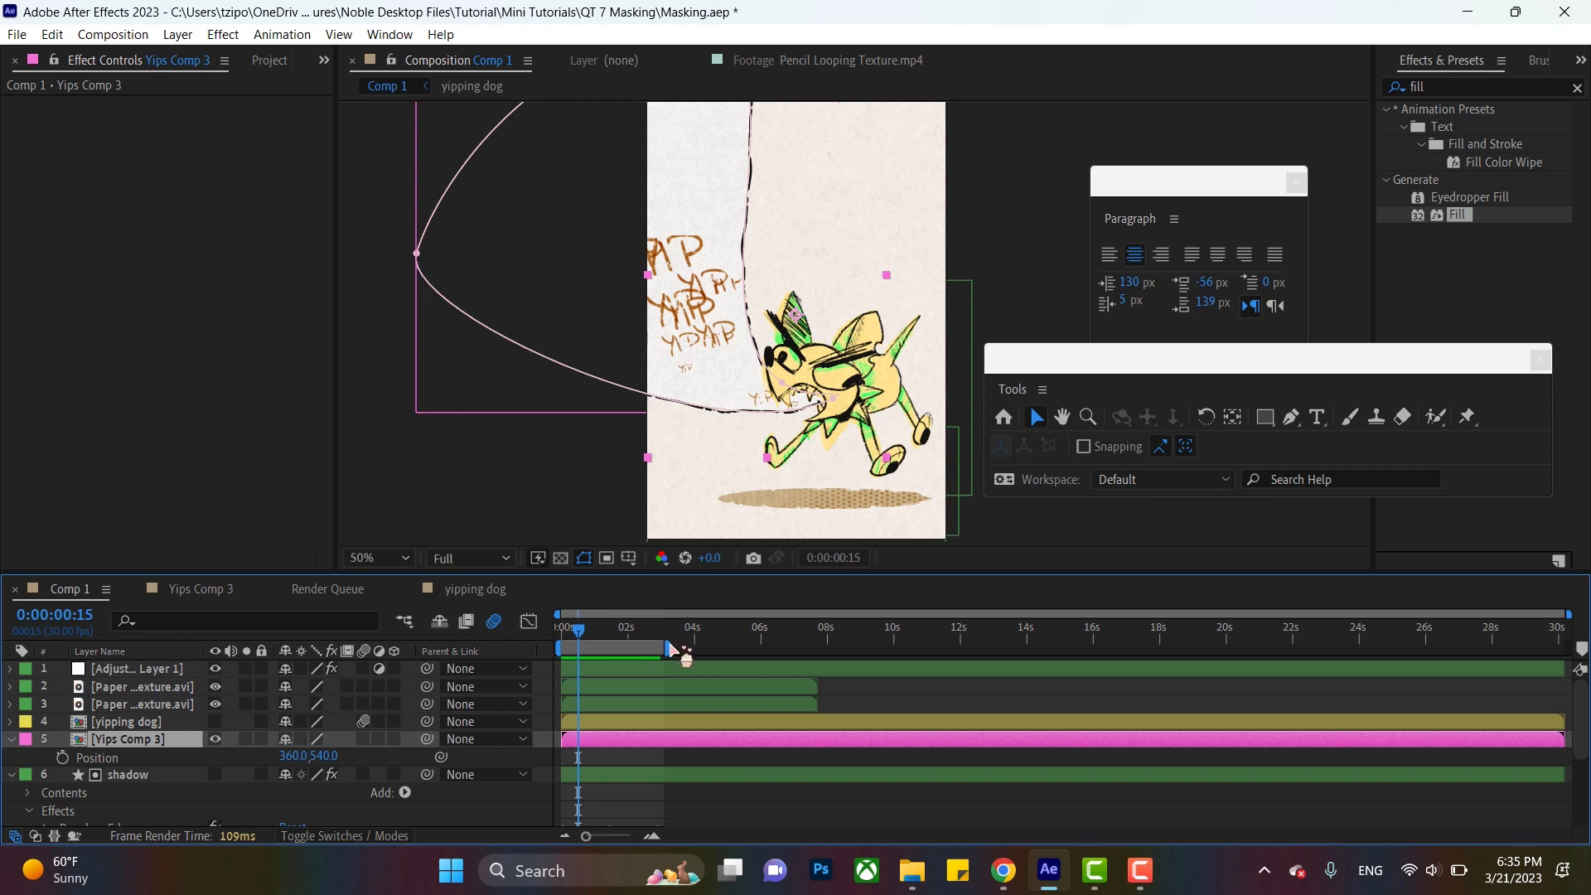
pyautogui.moveTo(668, 637)
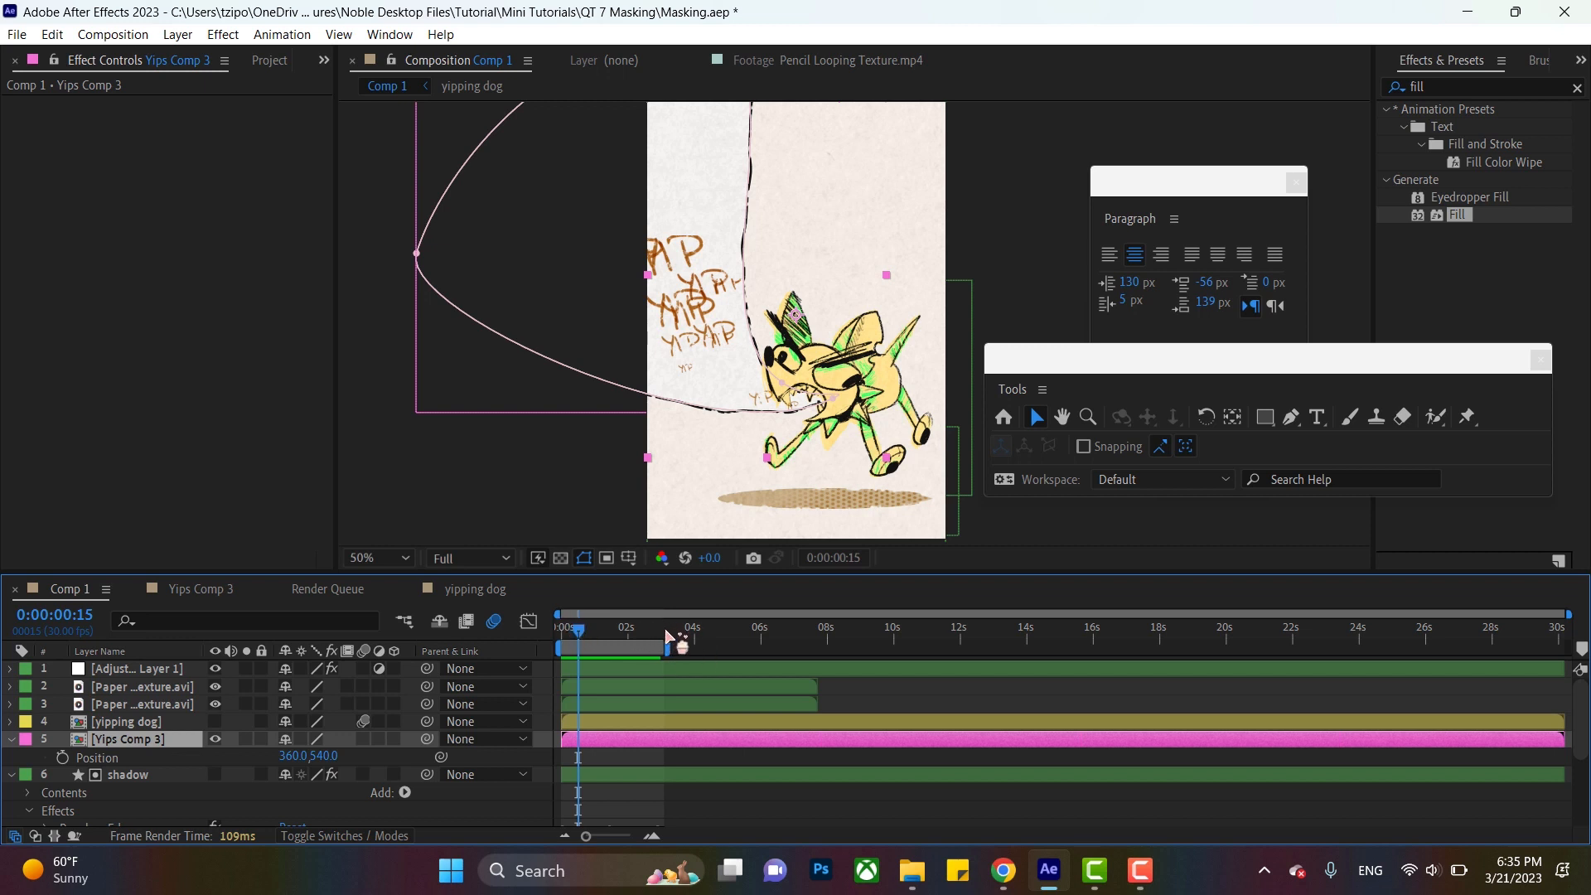